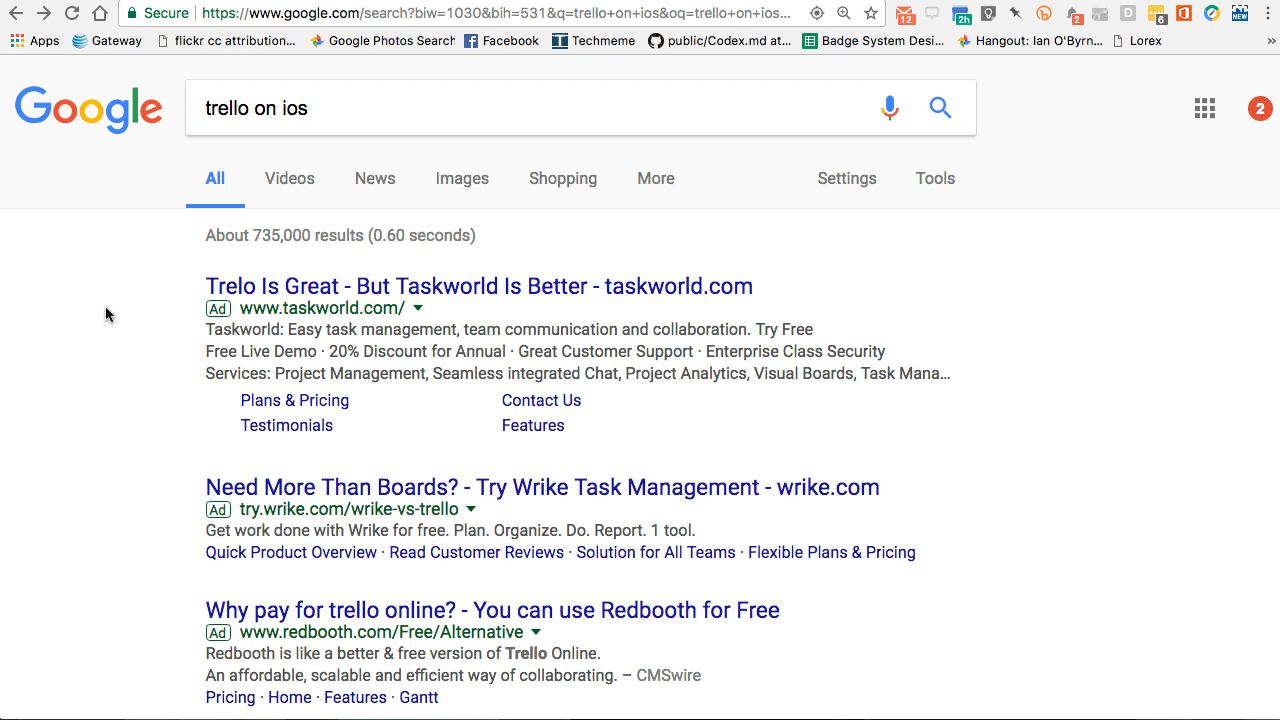
mouse_move(104, 348)
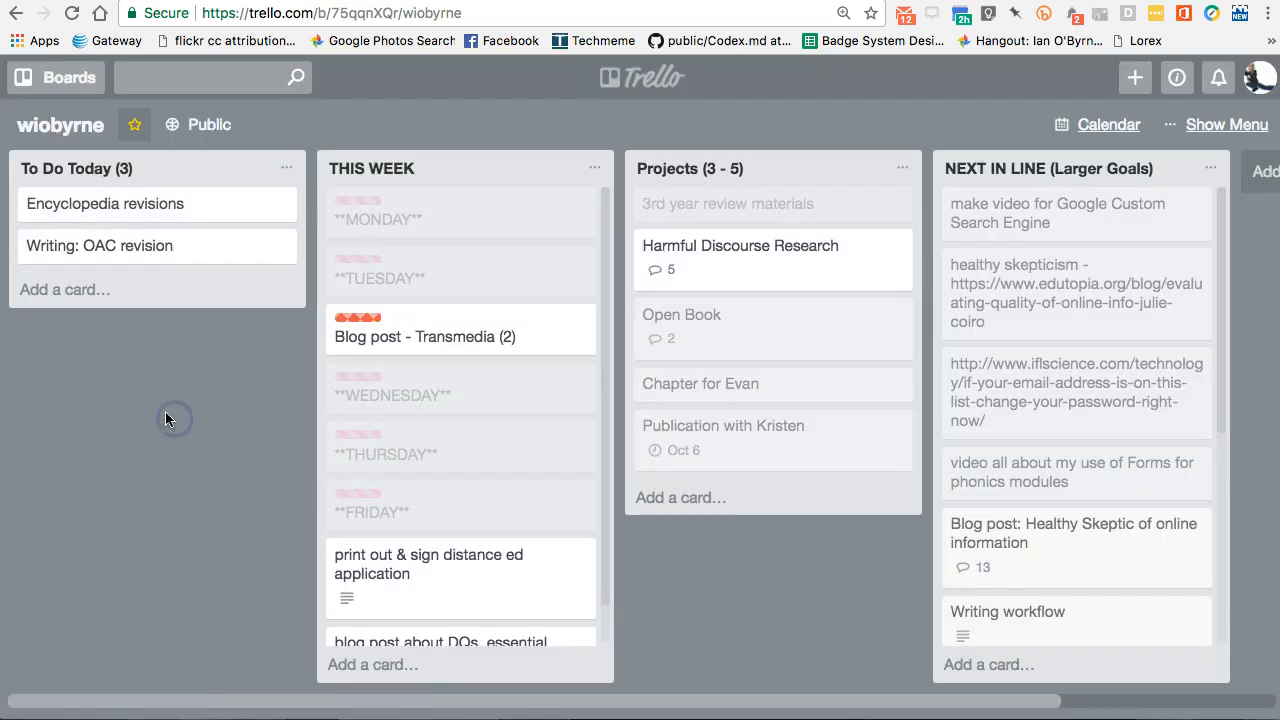
mouse_move(568, 419)
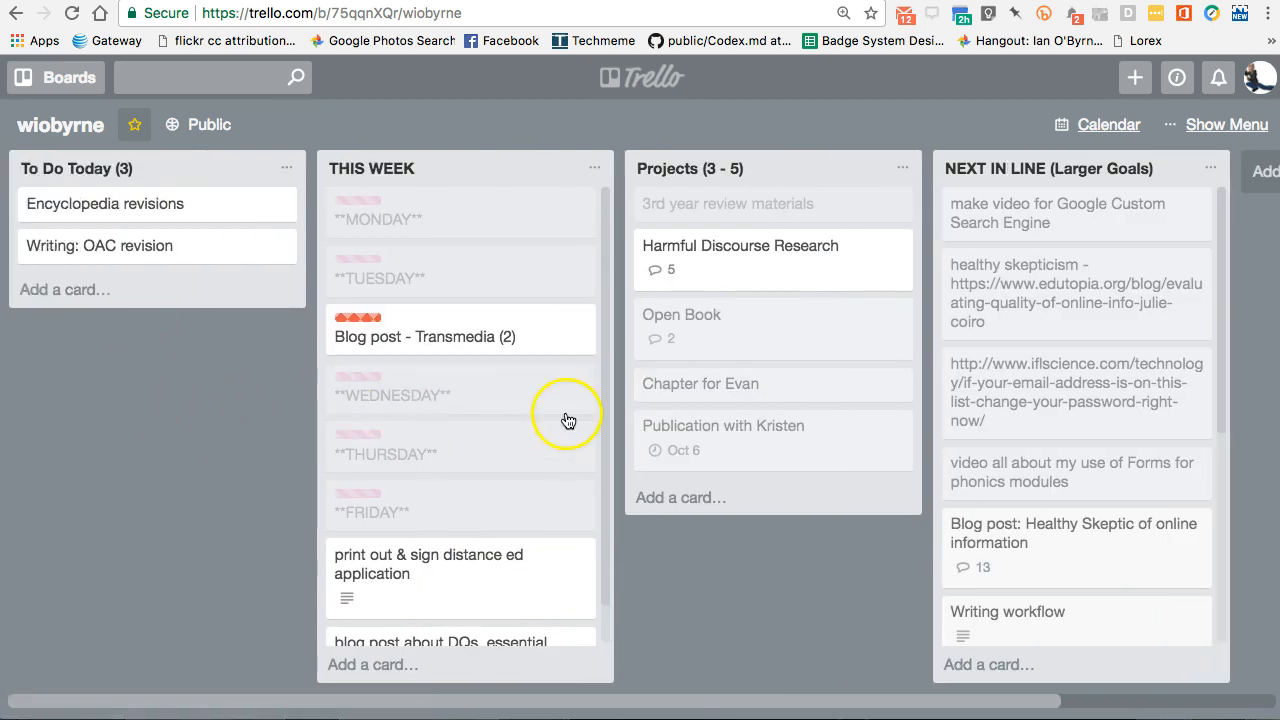
mouse_move(195, 430)
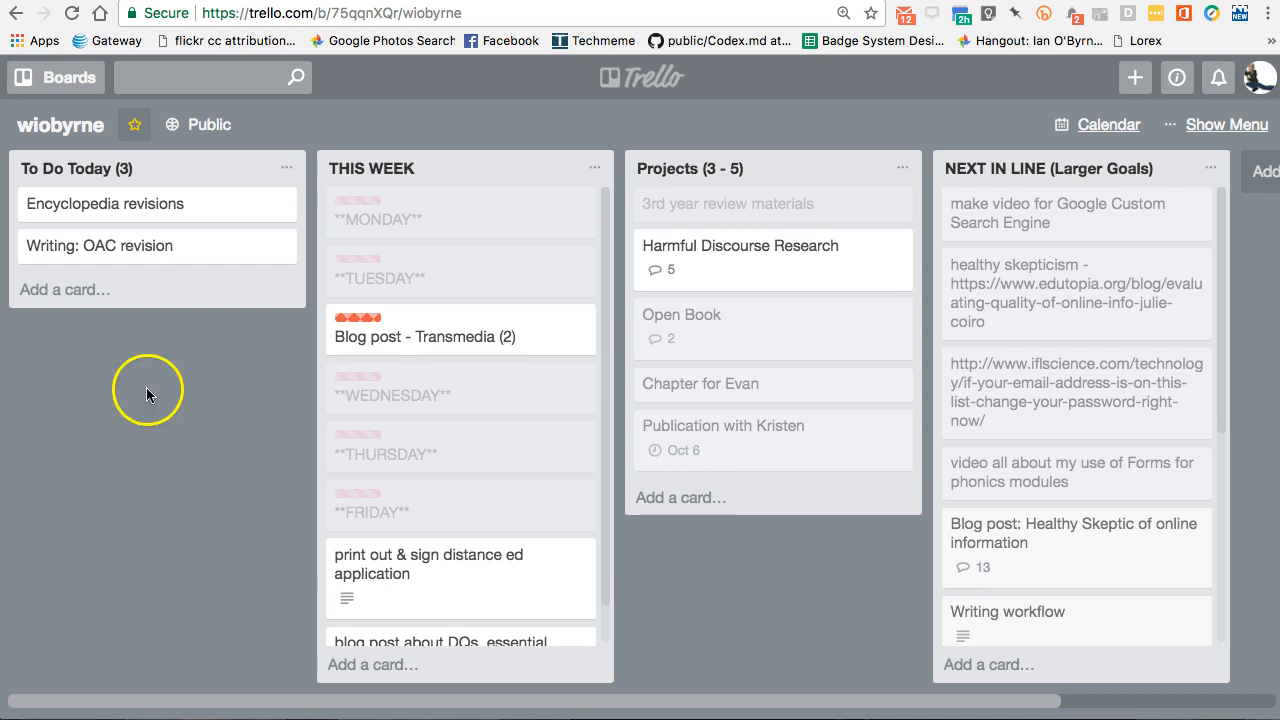
mouse_move(82, 392)
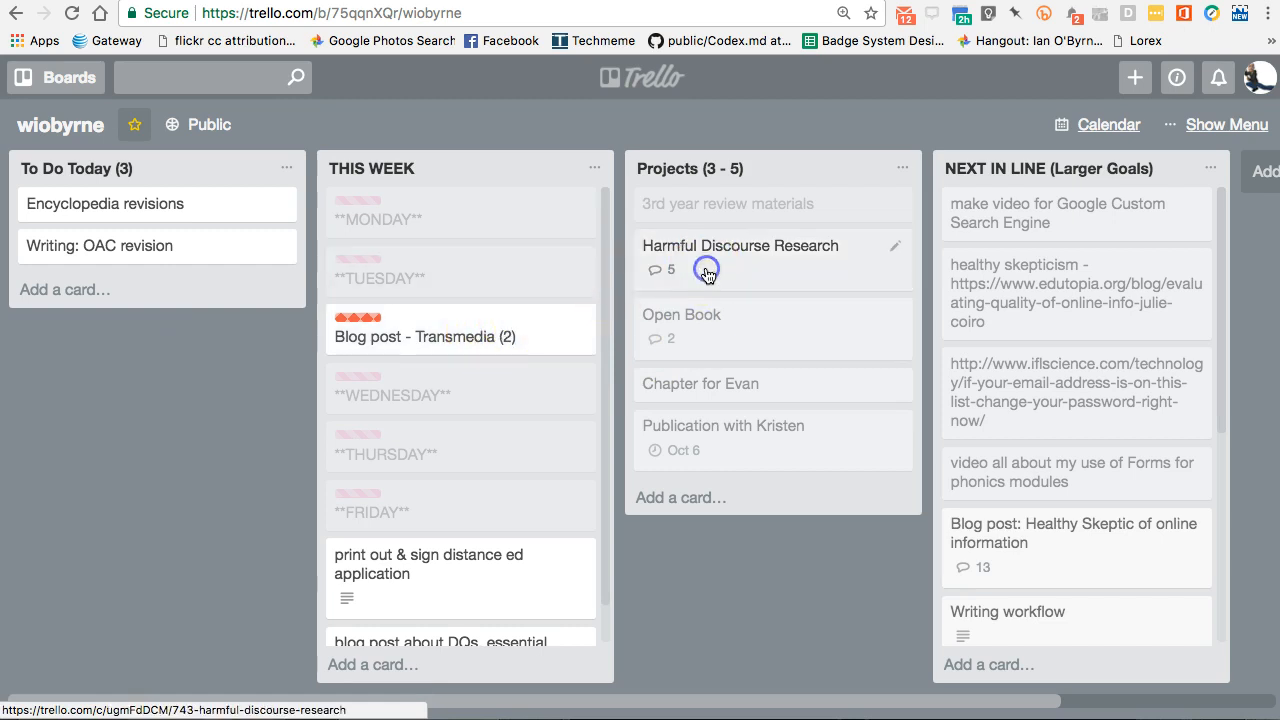
click(740, 245)
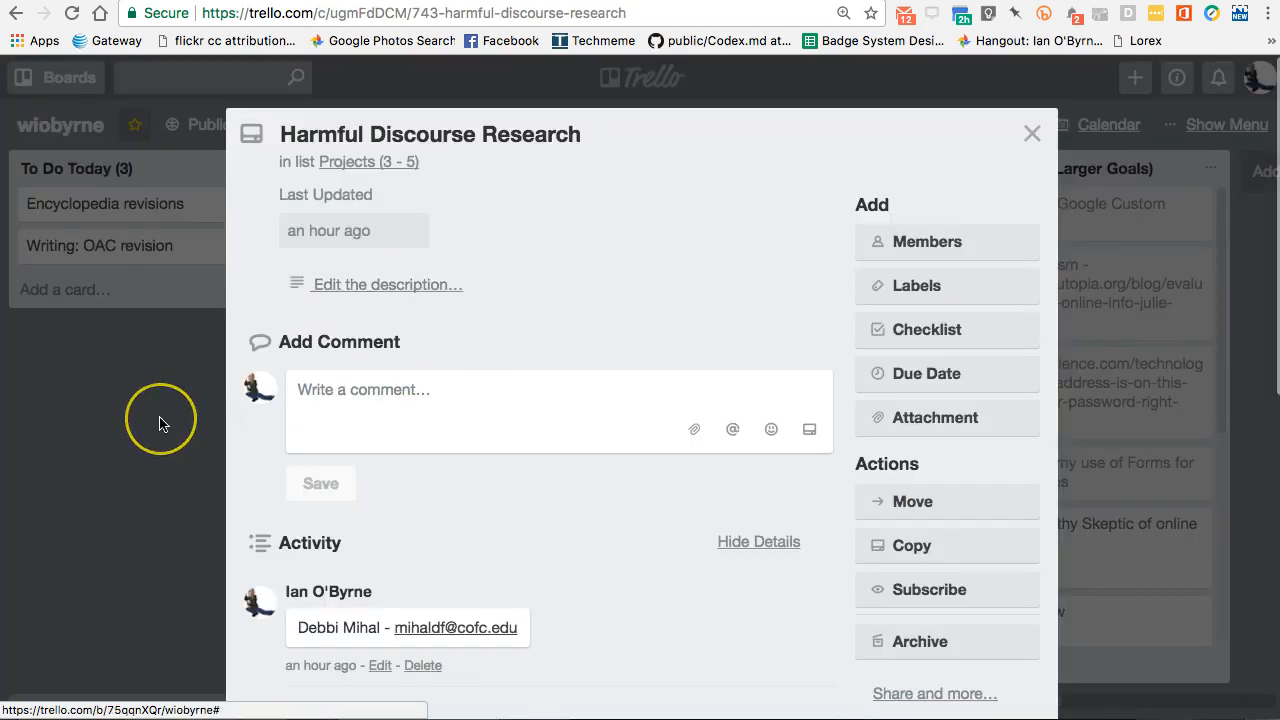
click(1031, 133)
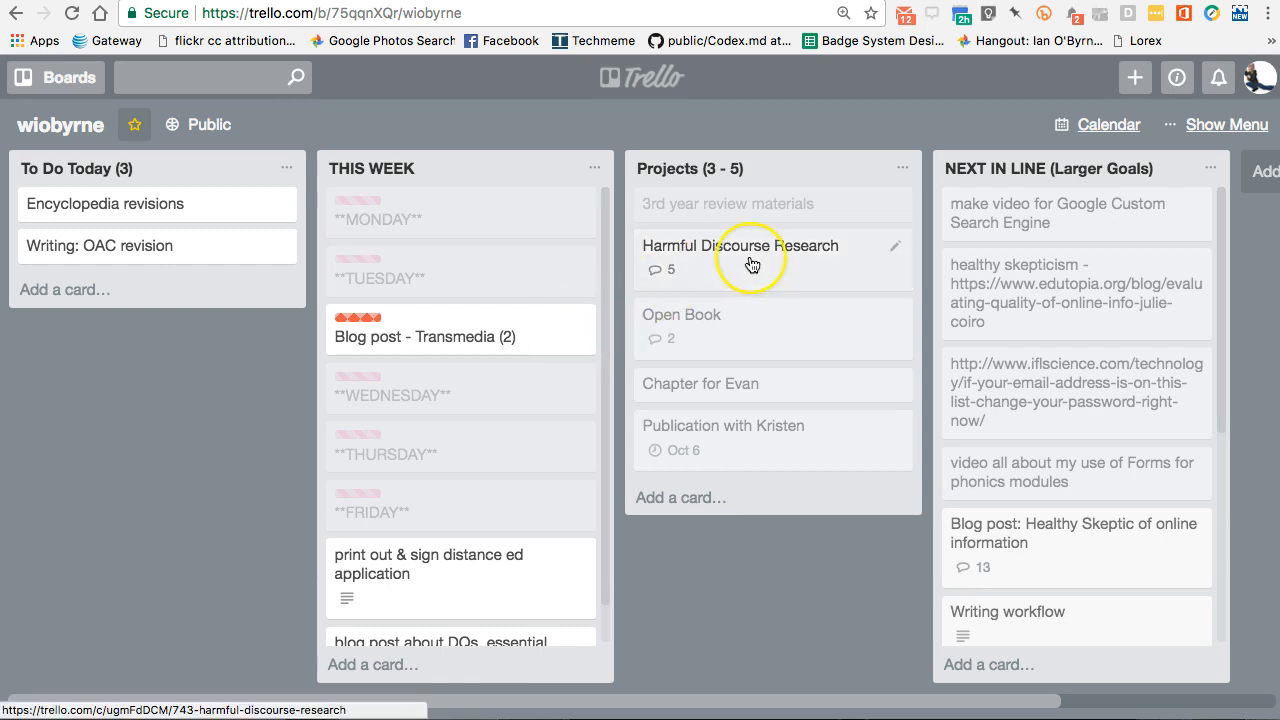
mouse_move(752, 265)
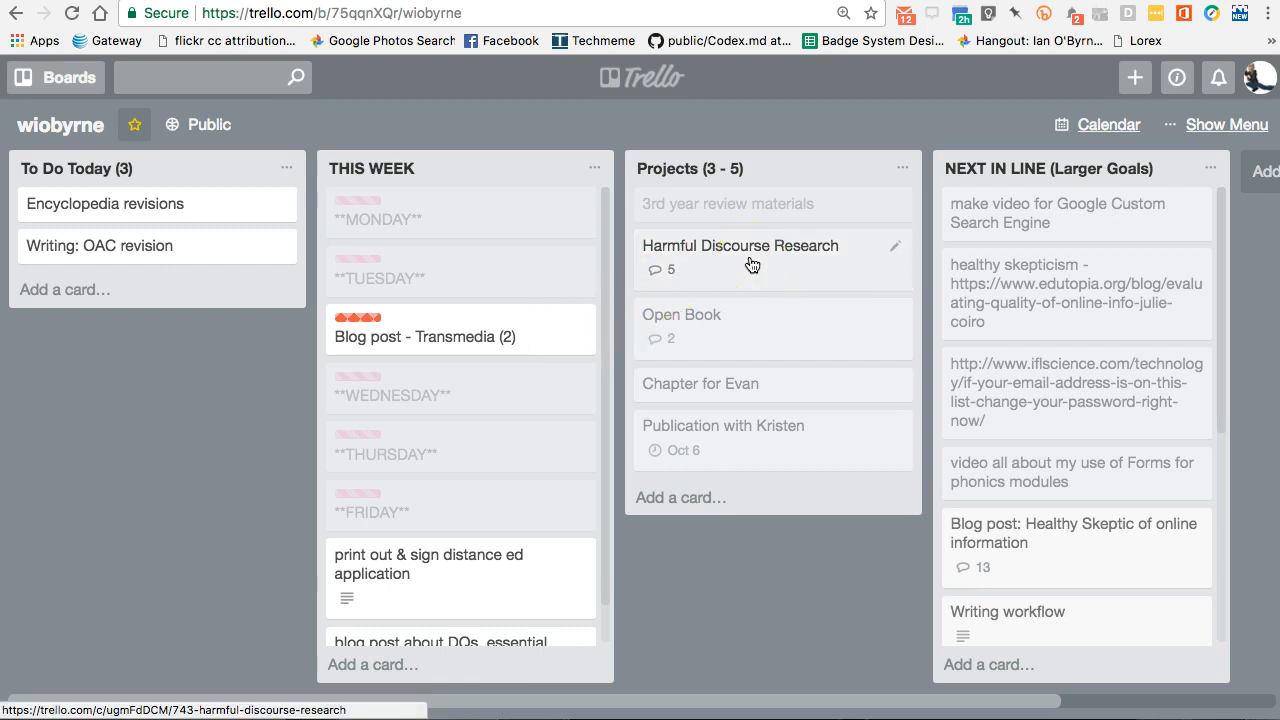
mouse_move(205, 390)
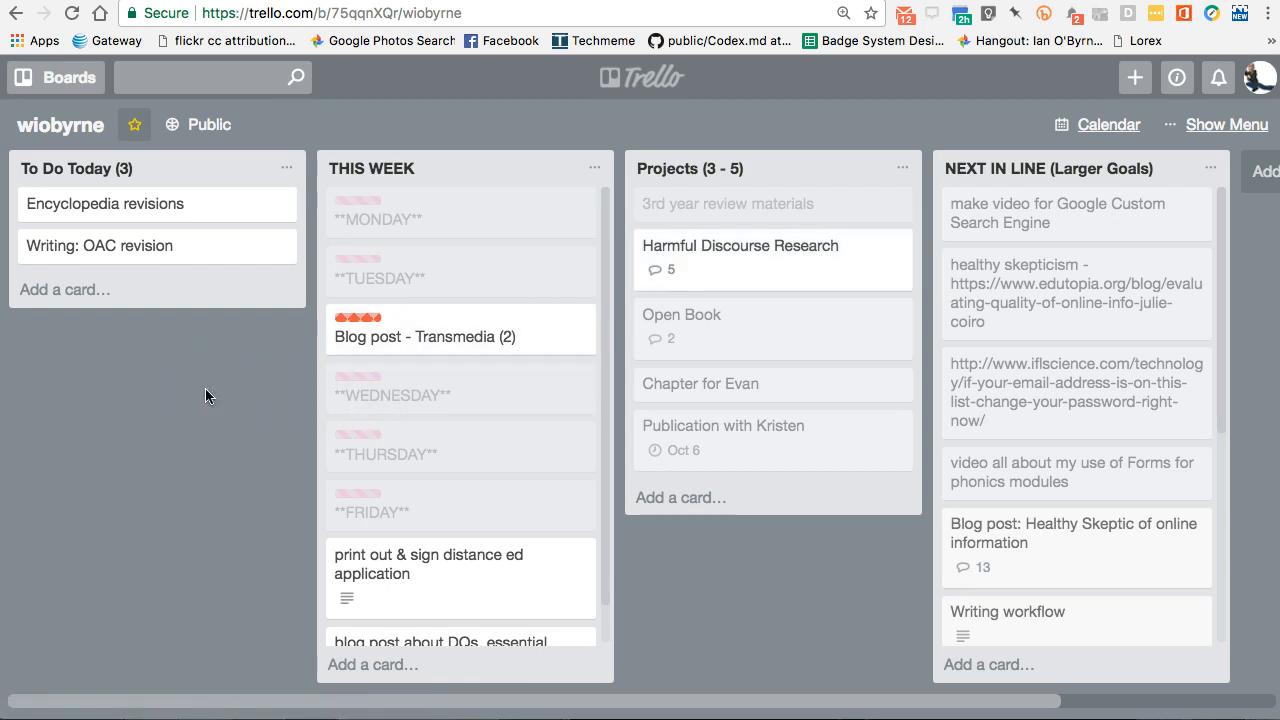
mouse_move(190, 416)
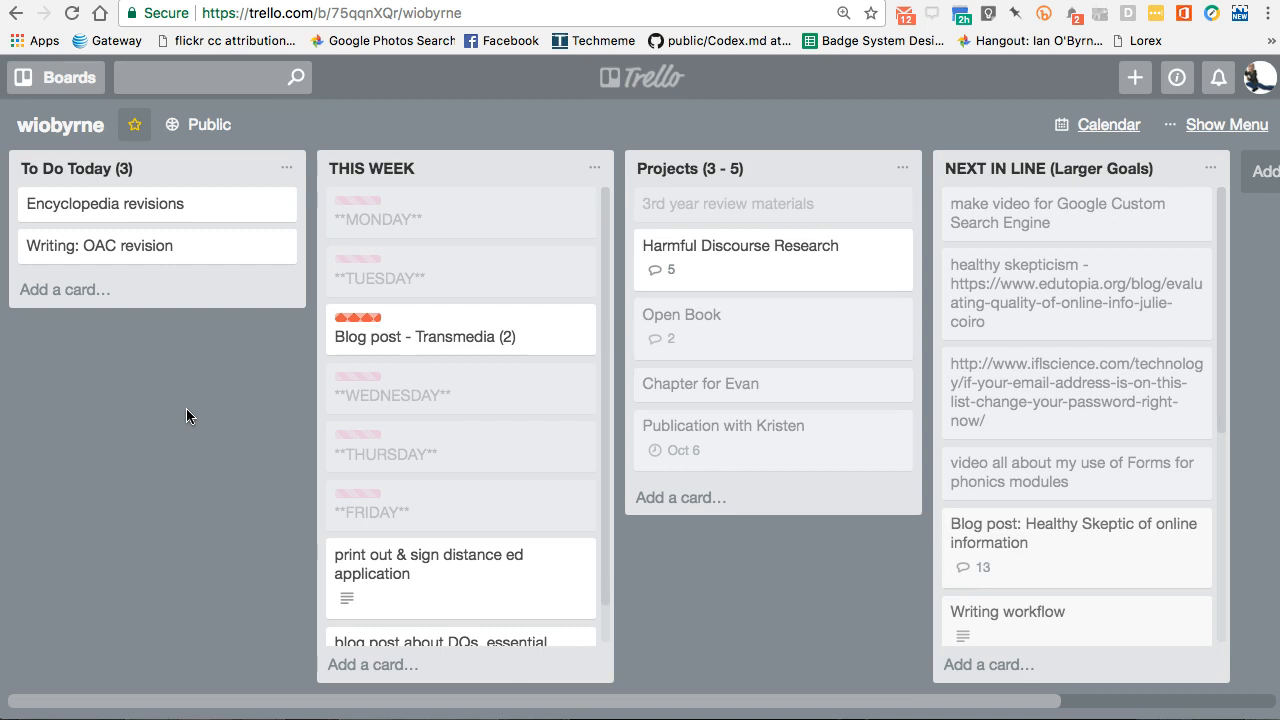
mouse_move(225, 198)
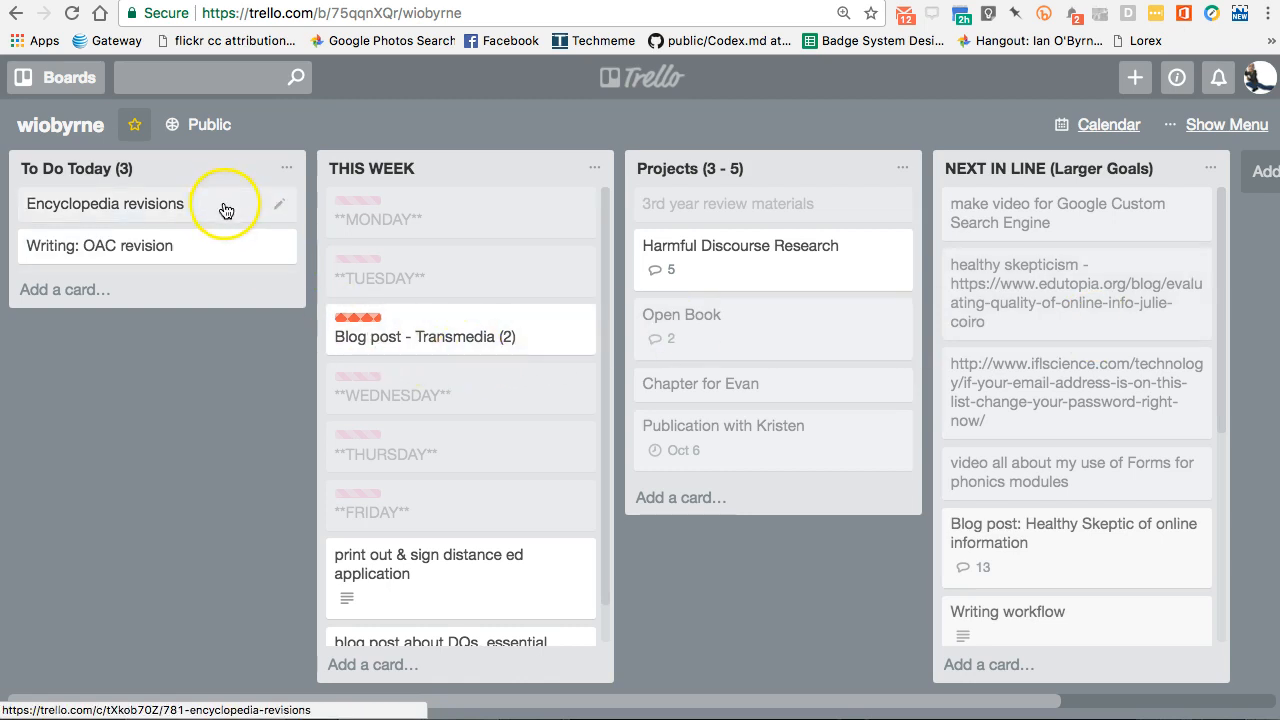
mouse_move(220, 432)
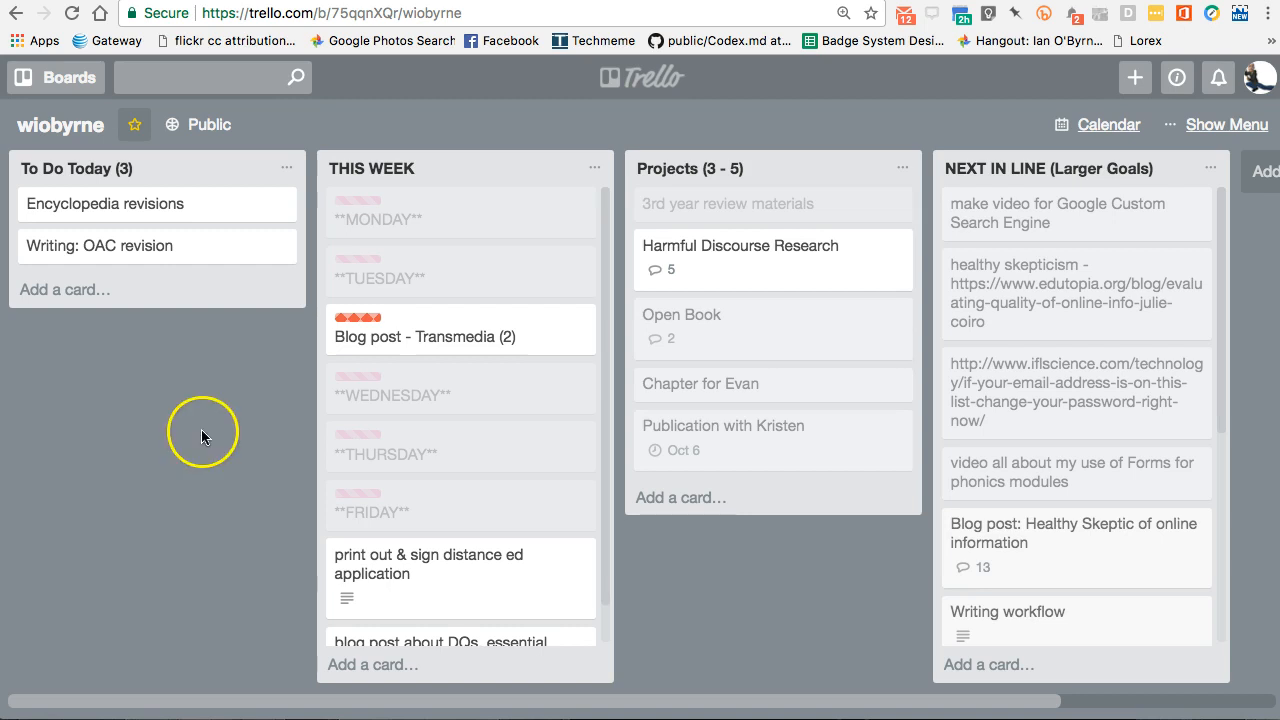
mouse_move(162, 414)
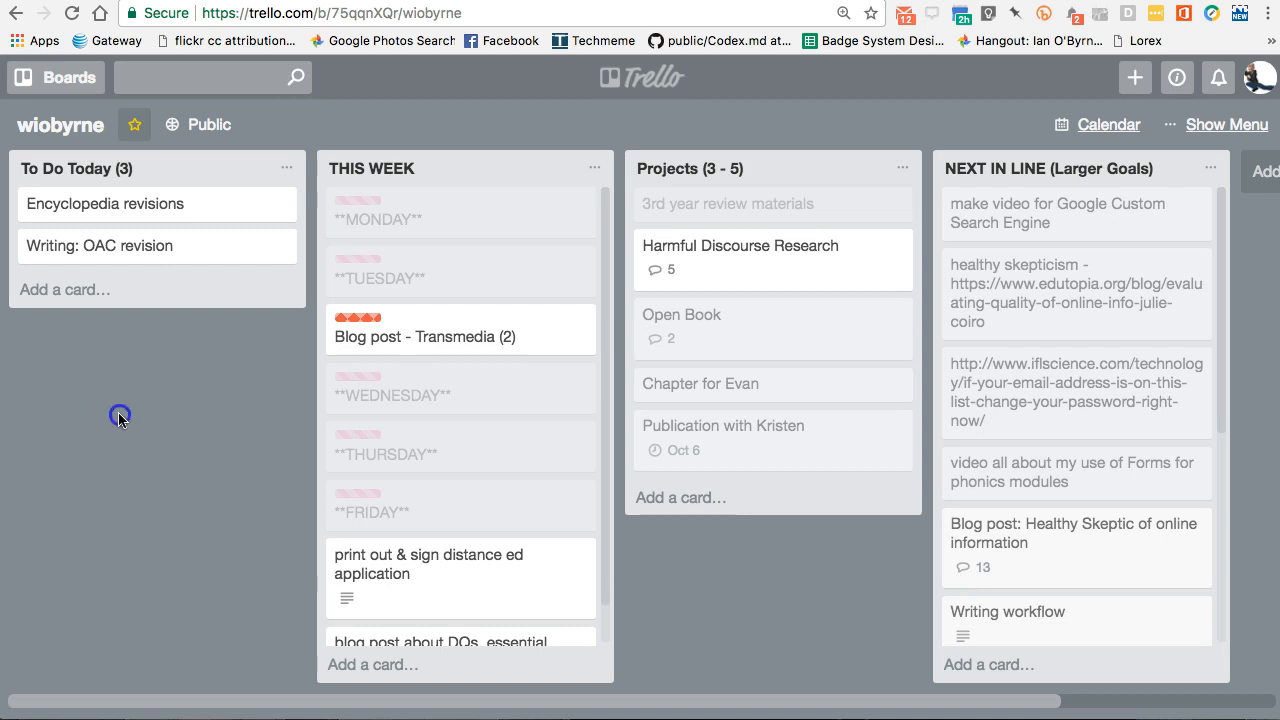
mouse_move(117, 248)
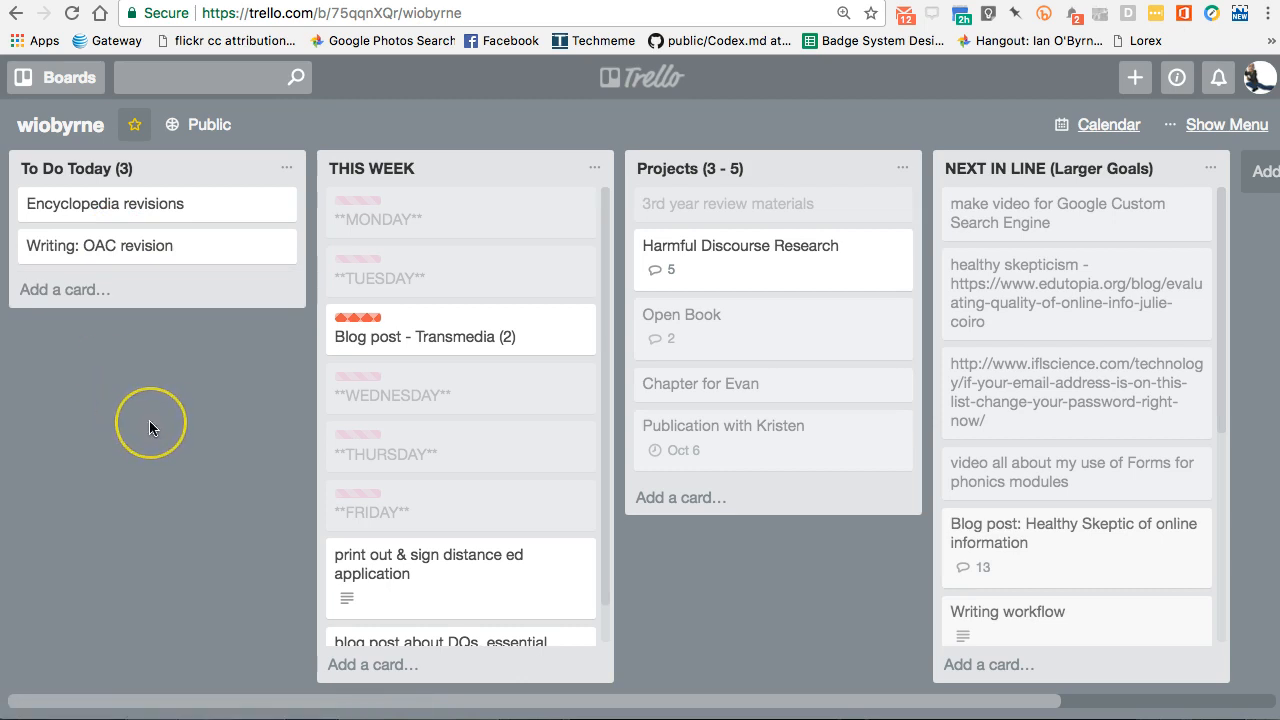
click(150, 423)
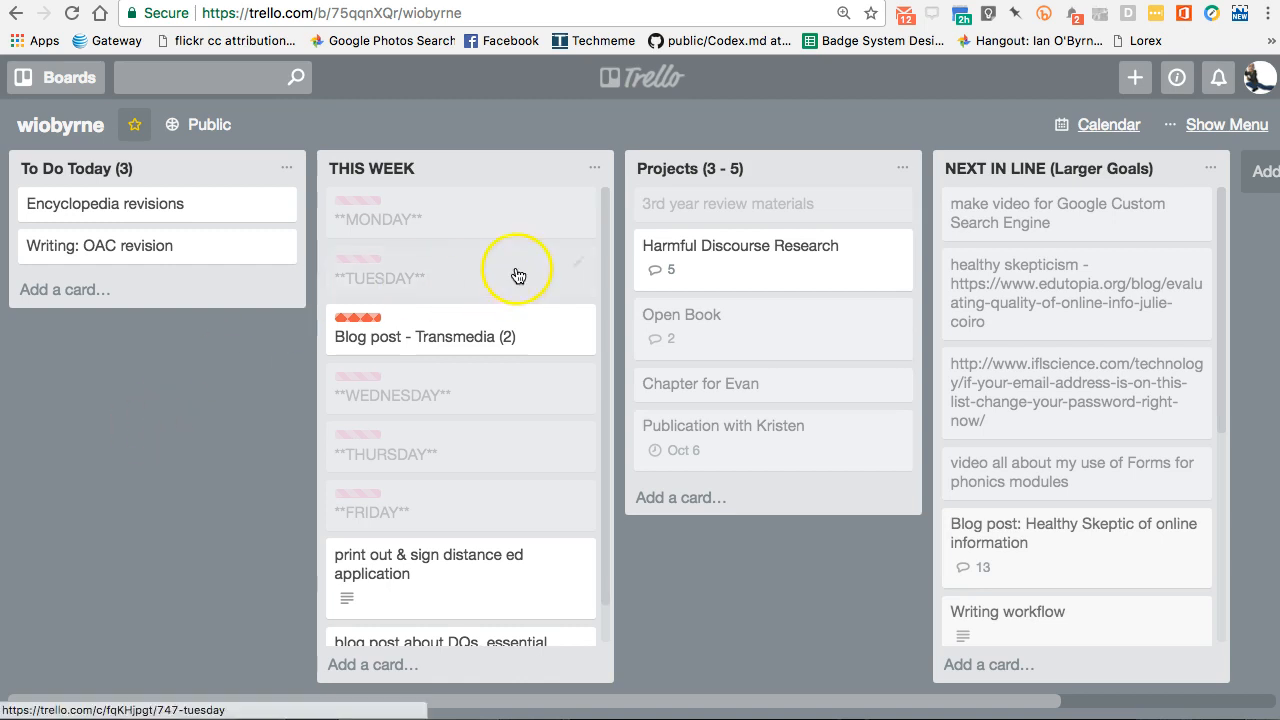
mouse_move(193, 378)
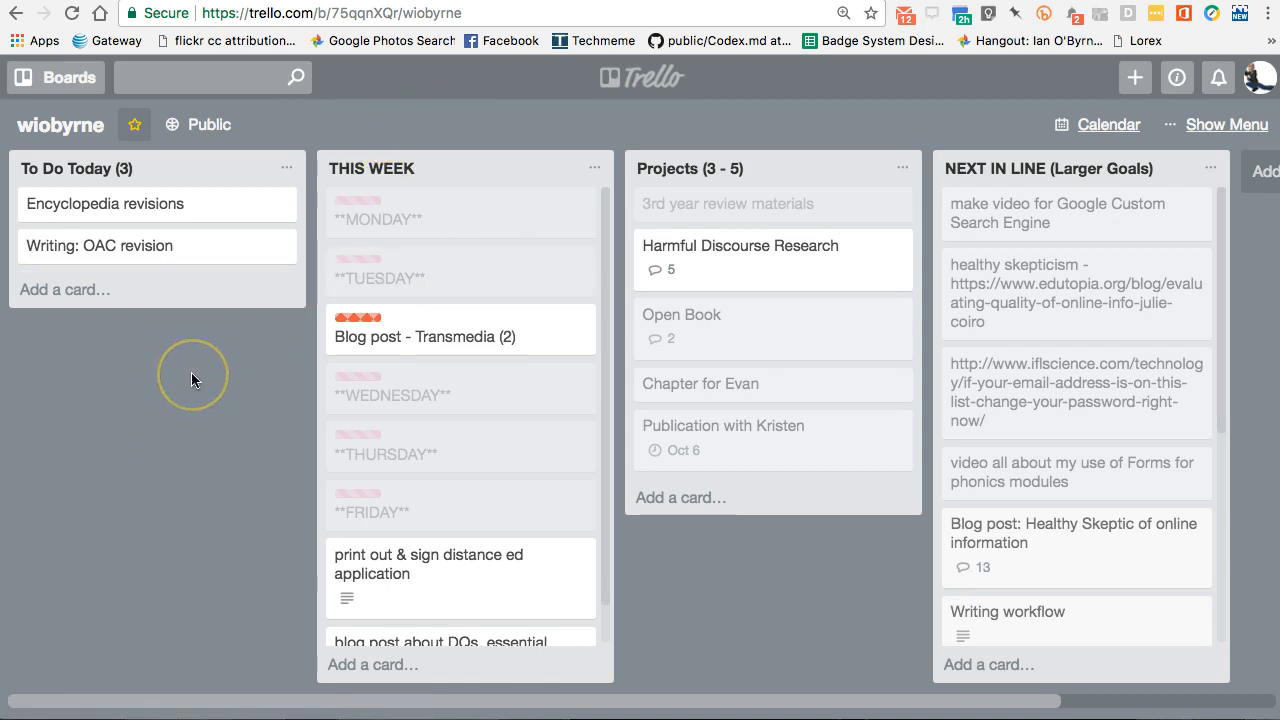
mouse_move(222, 383)
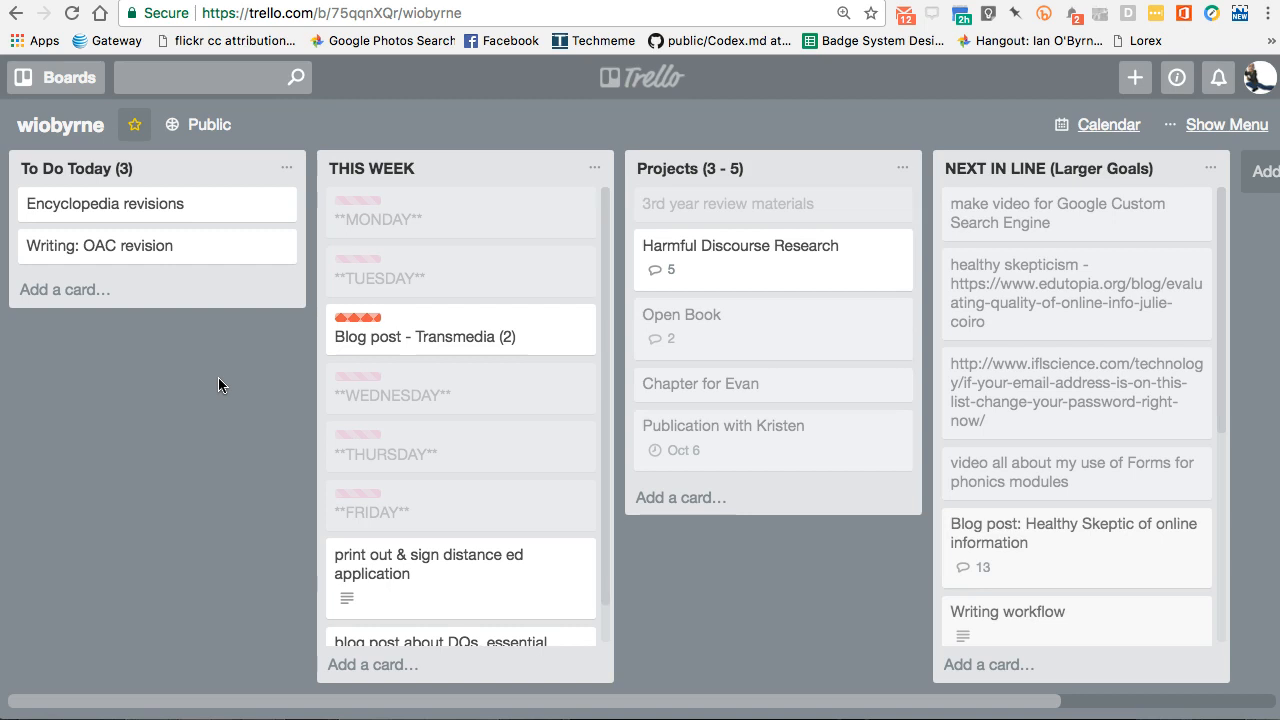
mouse_move(84, 204)
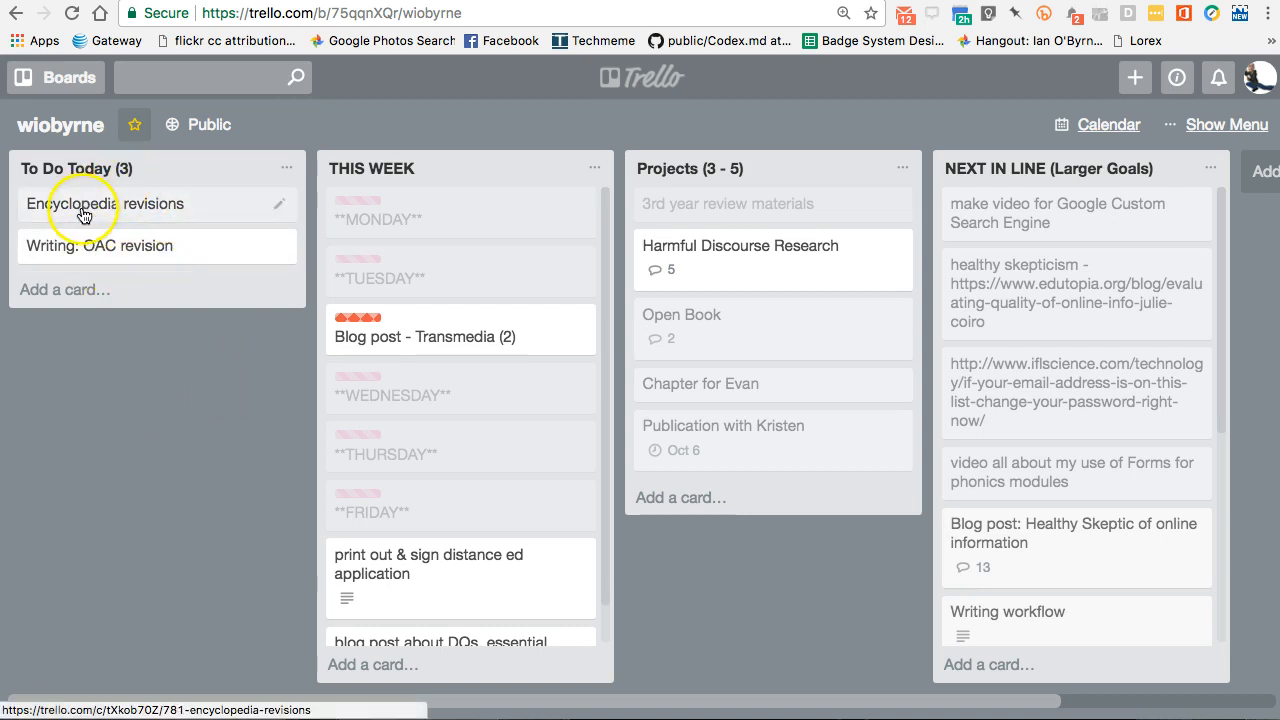
mouse_move(108, 406)
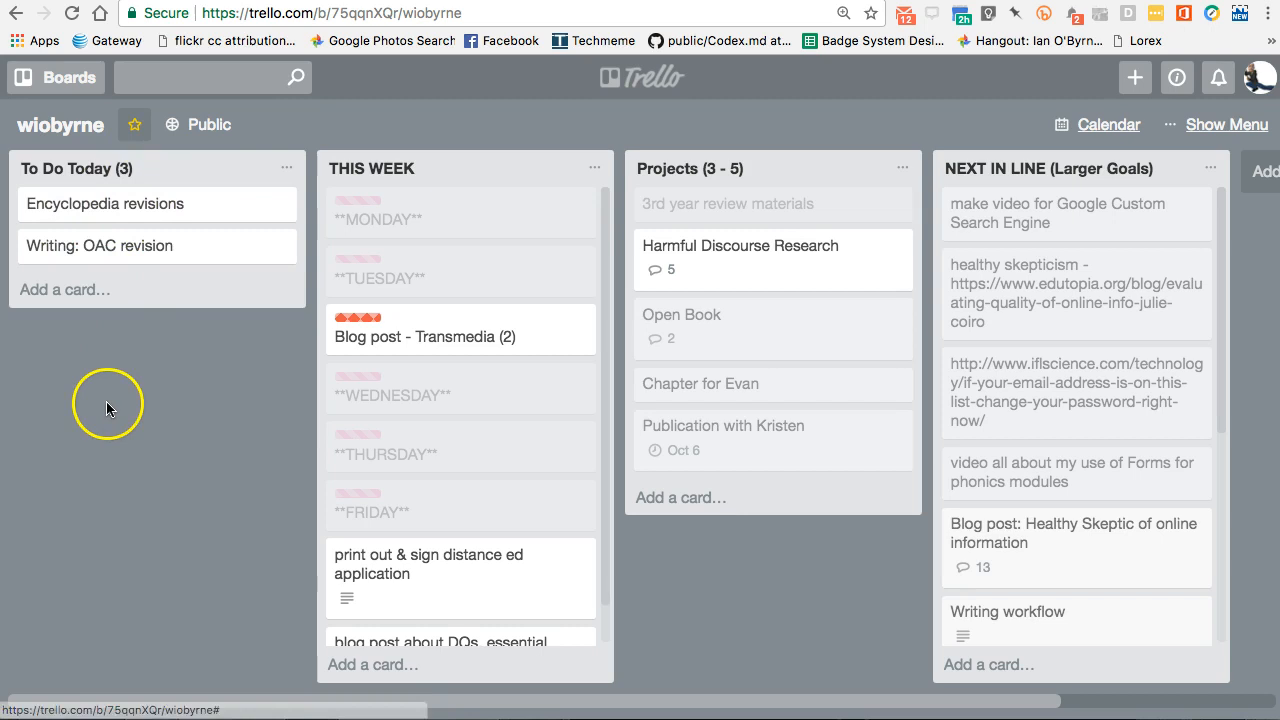
mouse_move(482, 278)
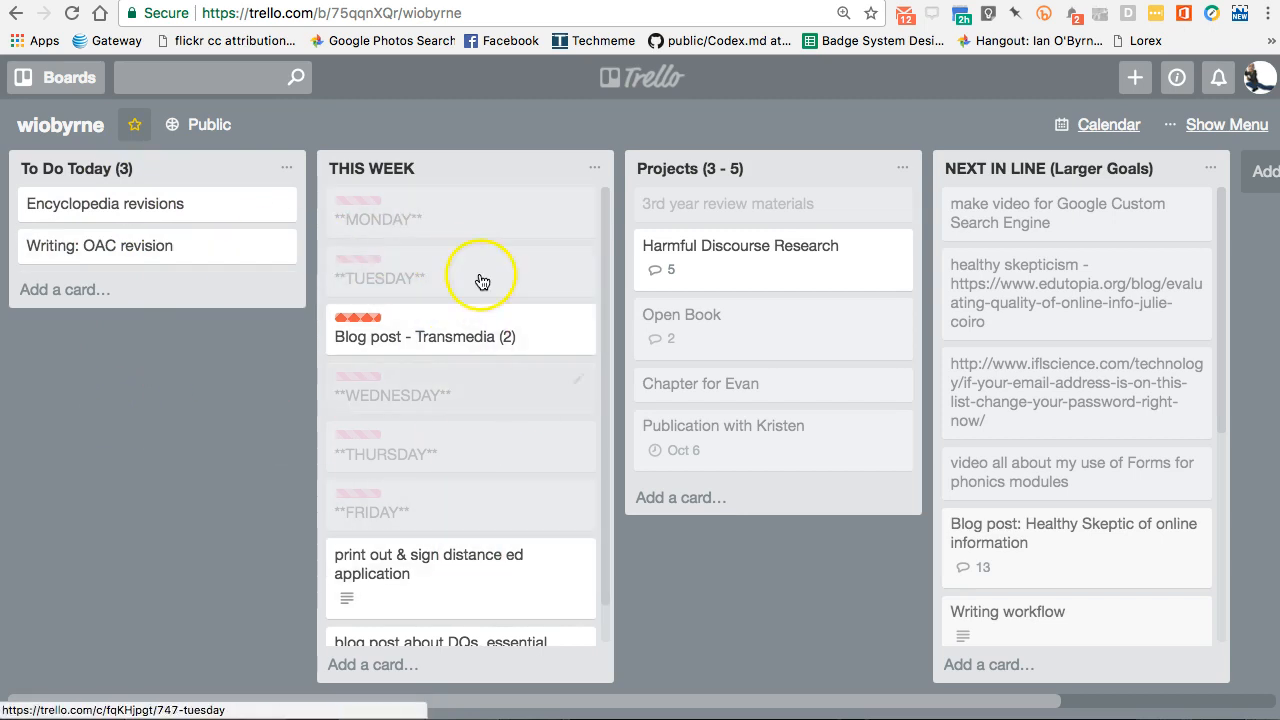
mouse_move(228, 403)
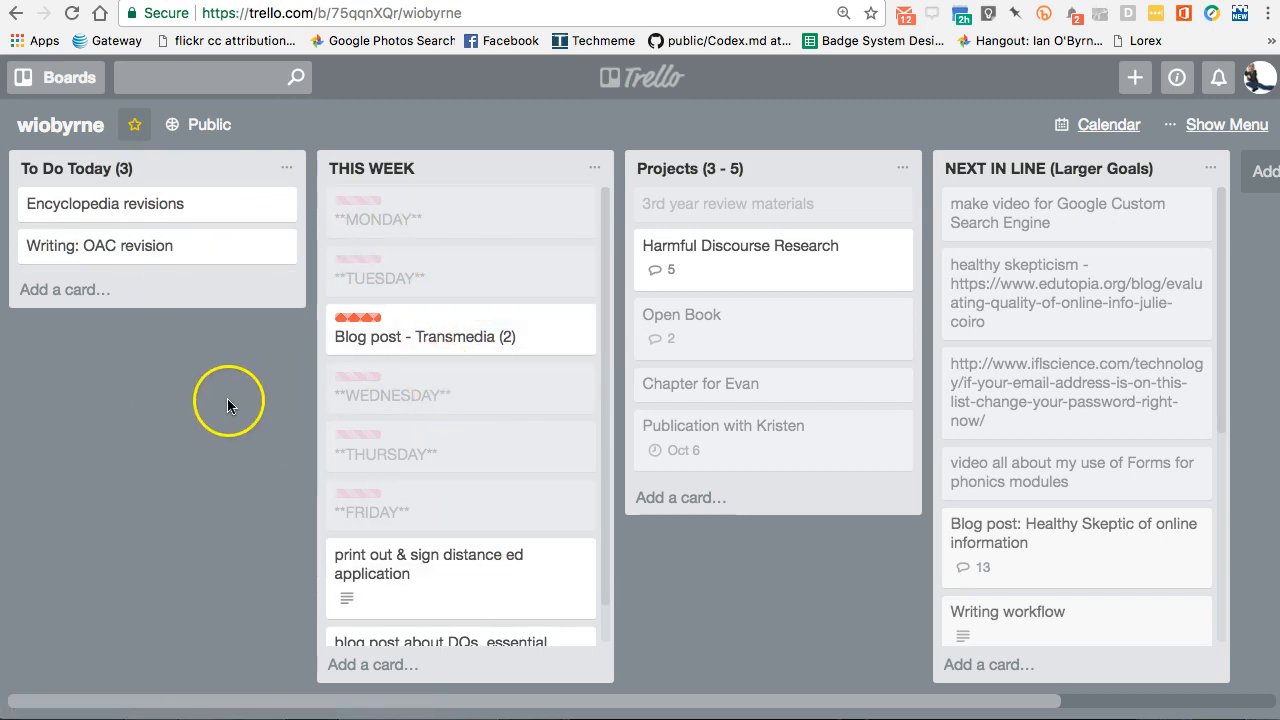
mouse_move(198, 403)
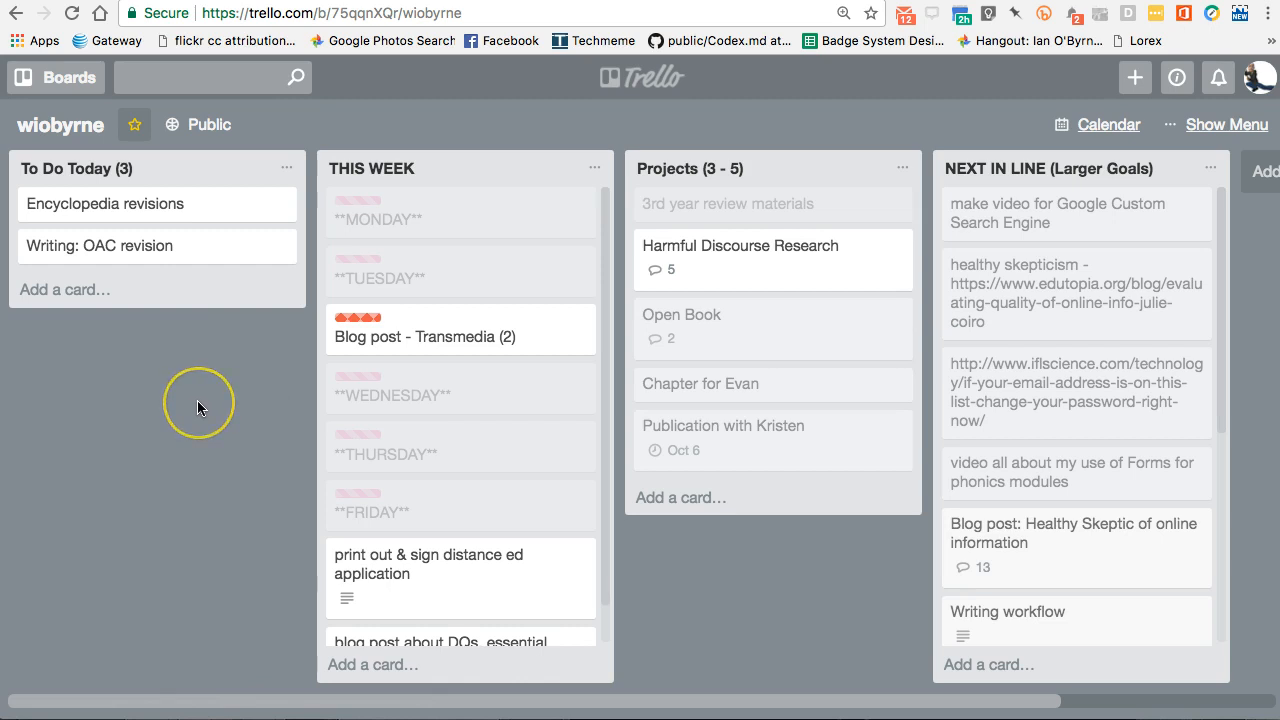
mouse_move(198, 407)
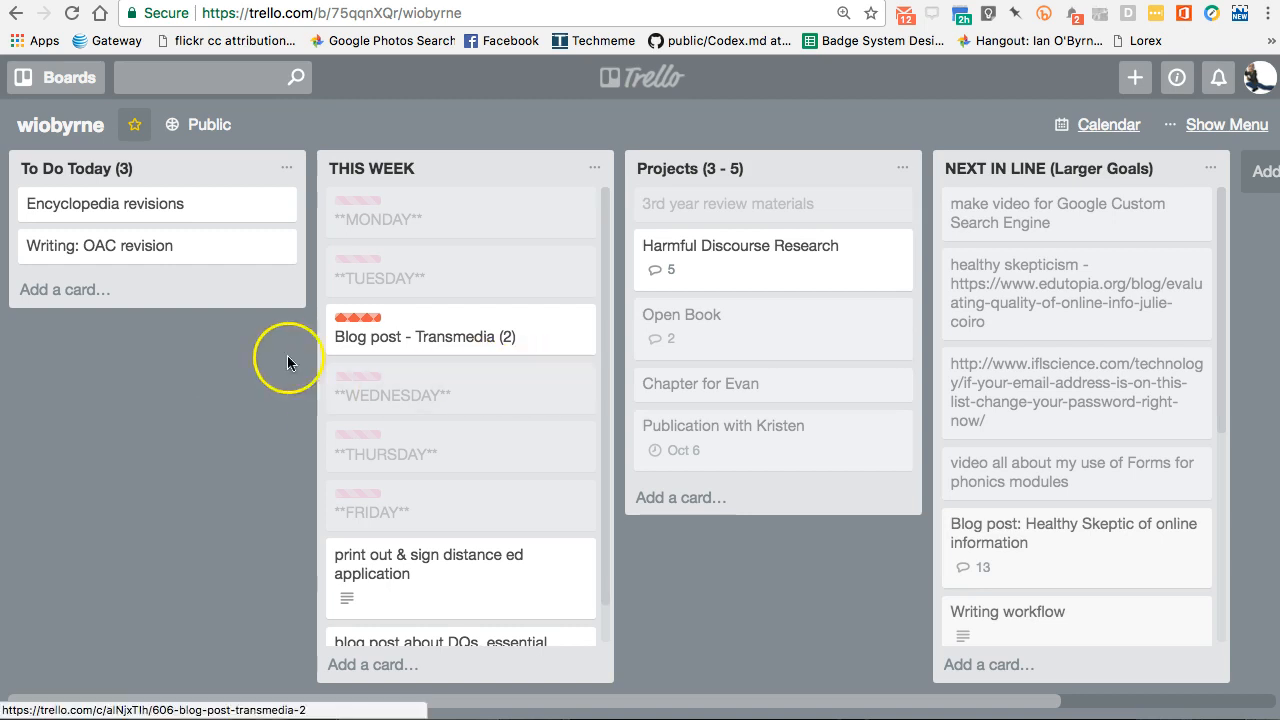
mouse_move(210, 395)
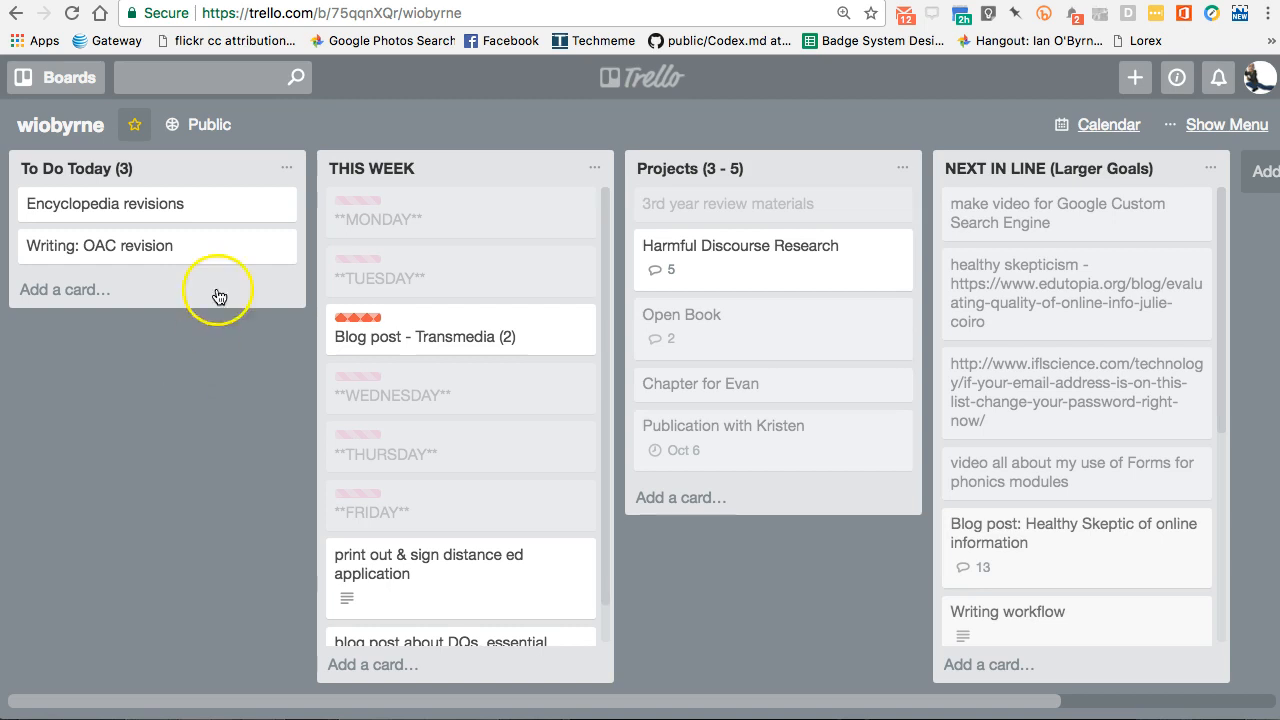
mouse_move(200, 388)
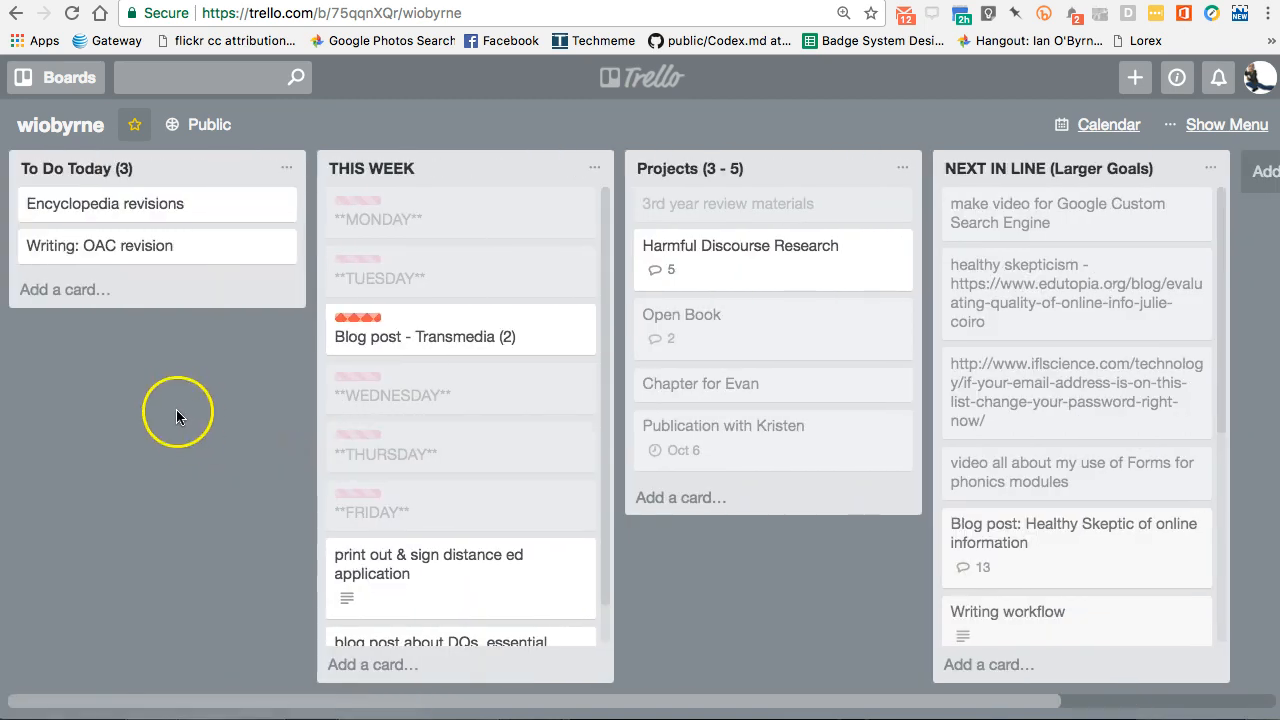
mouse_move(163, 397)
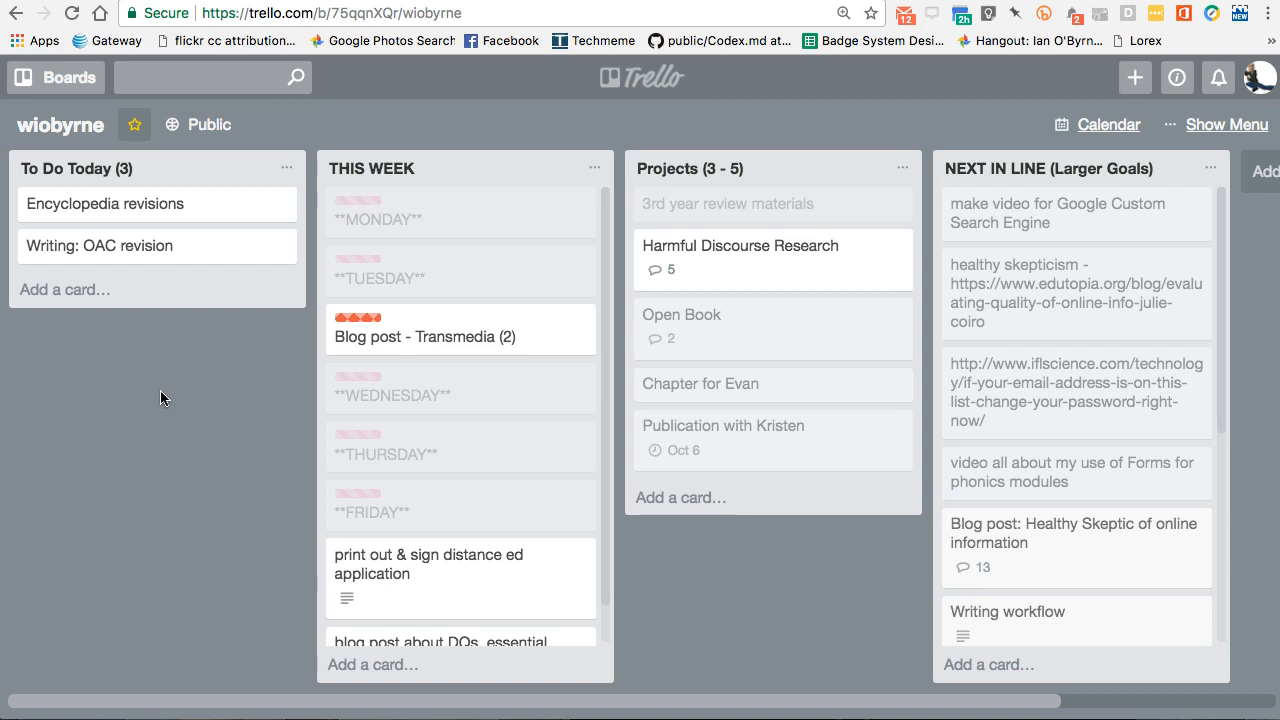
click(158, 408)
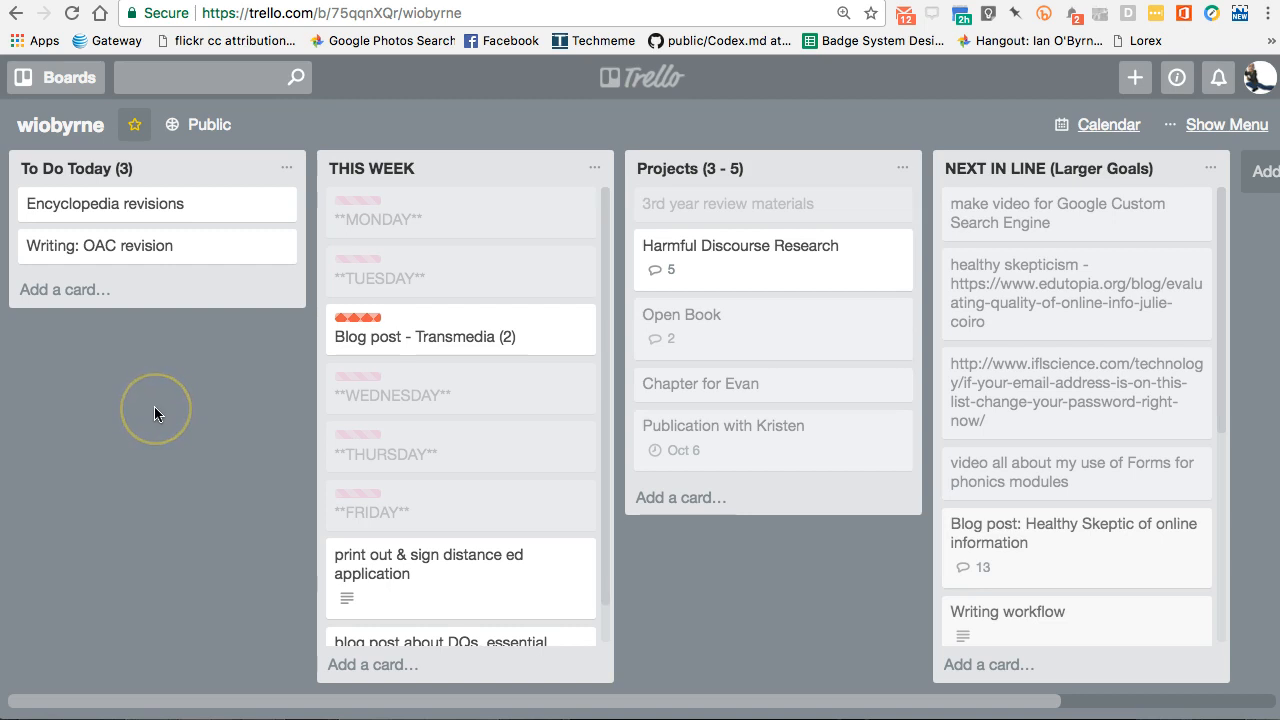
mouse_move(168, 400)
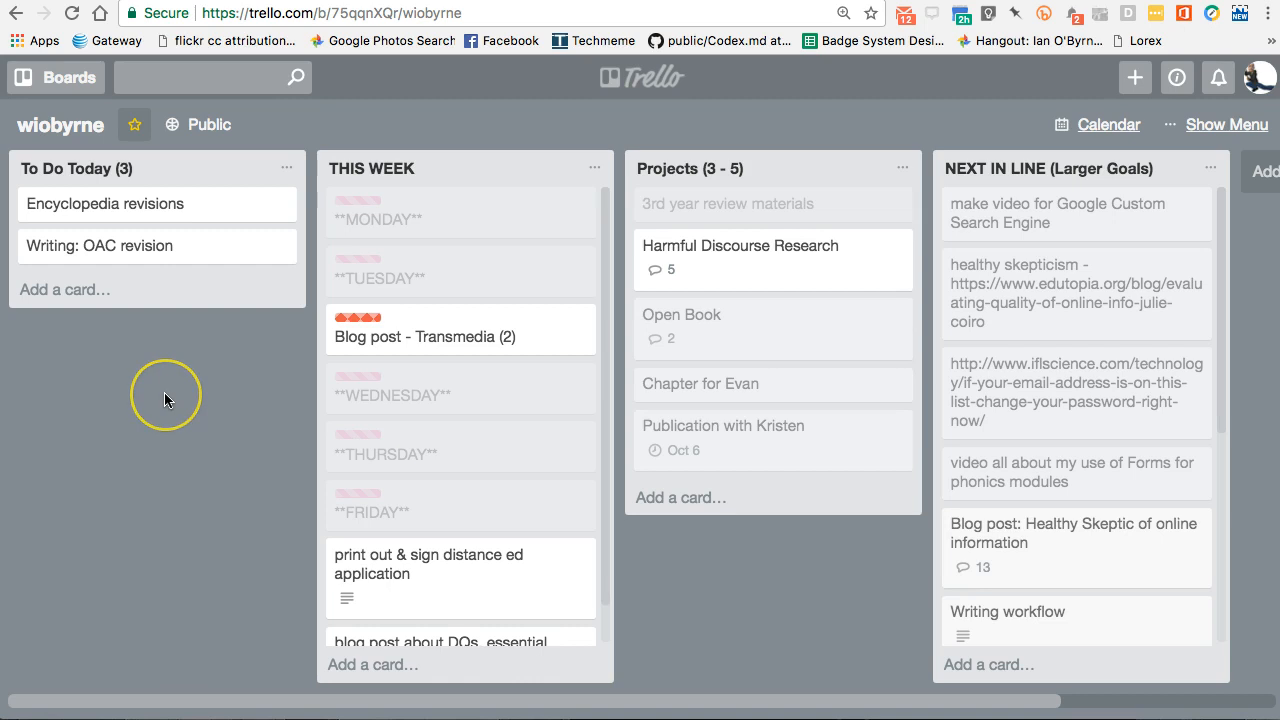
mouse_move(167, 400)
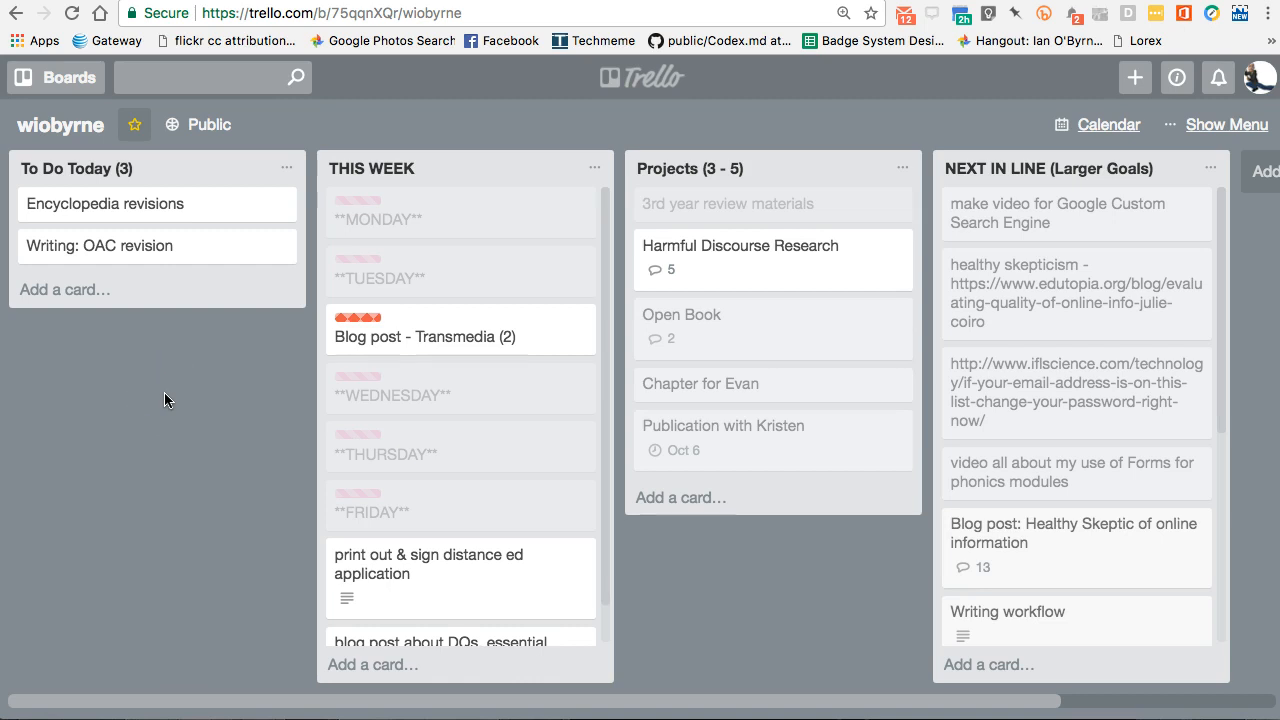
click(165, 398)
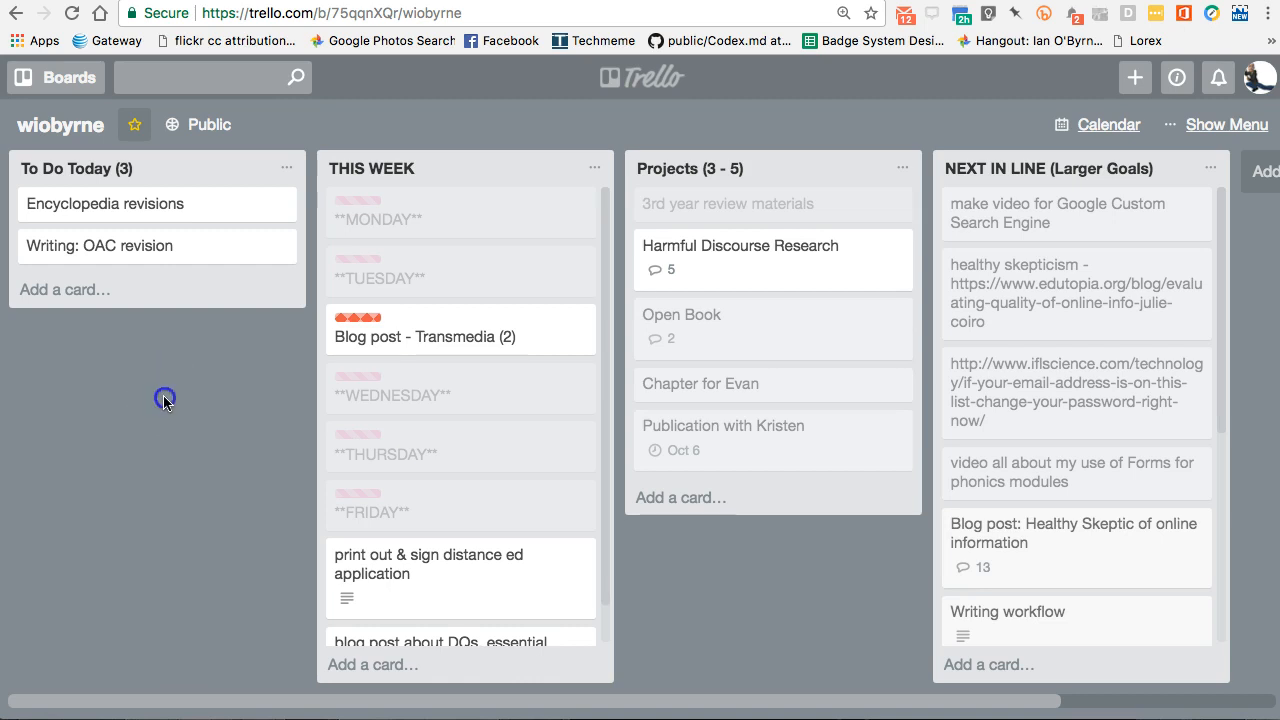
mouse_move(238, 373)
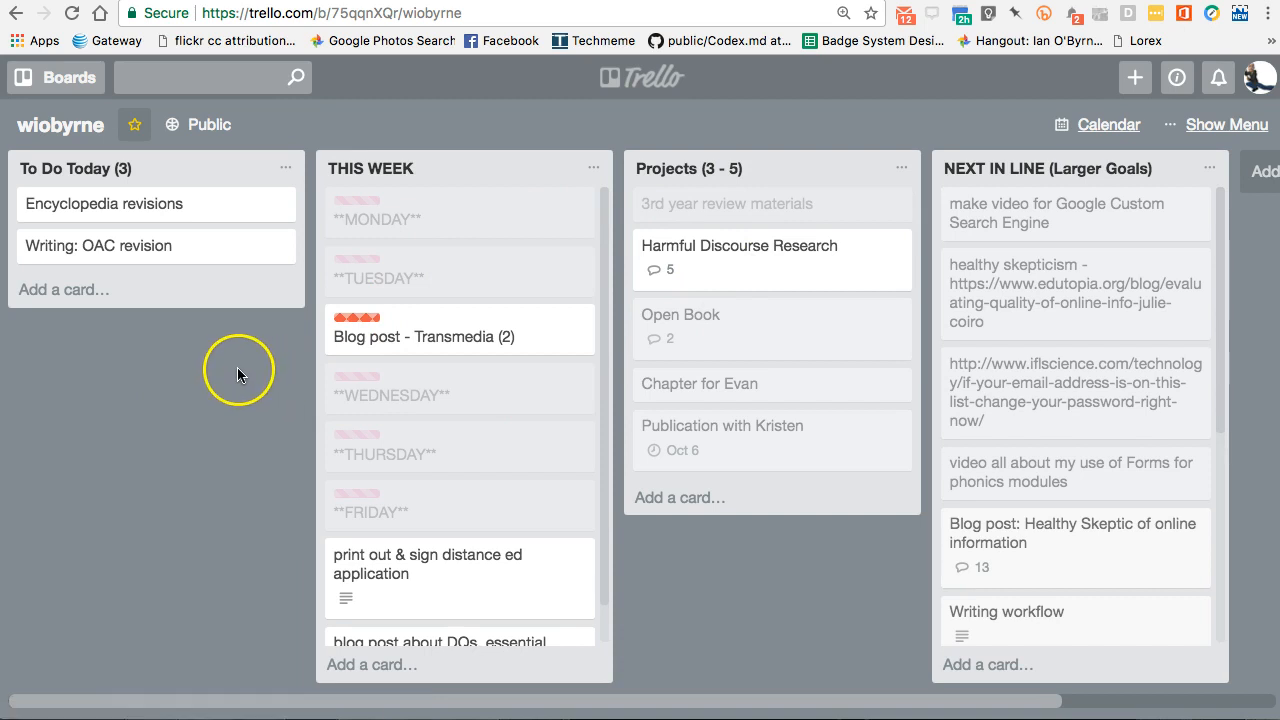
mouse_move(172, 375)
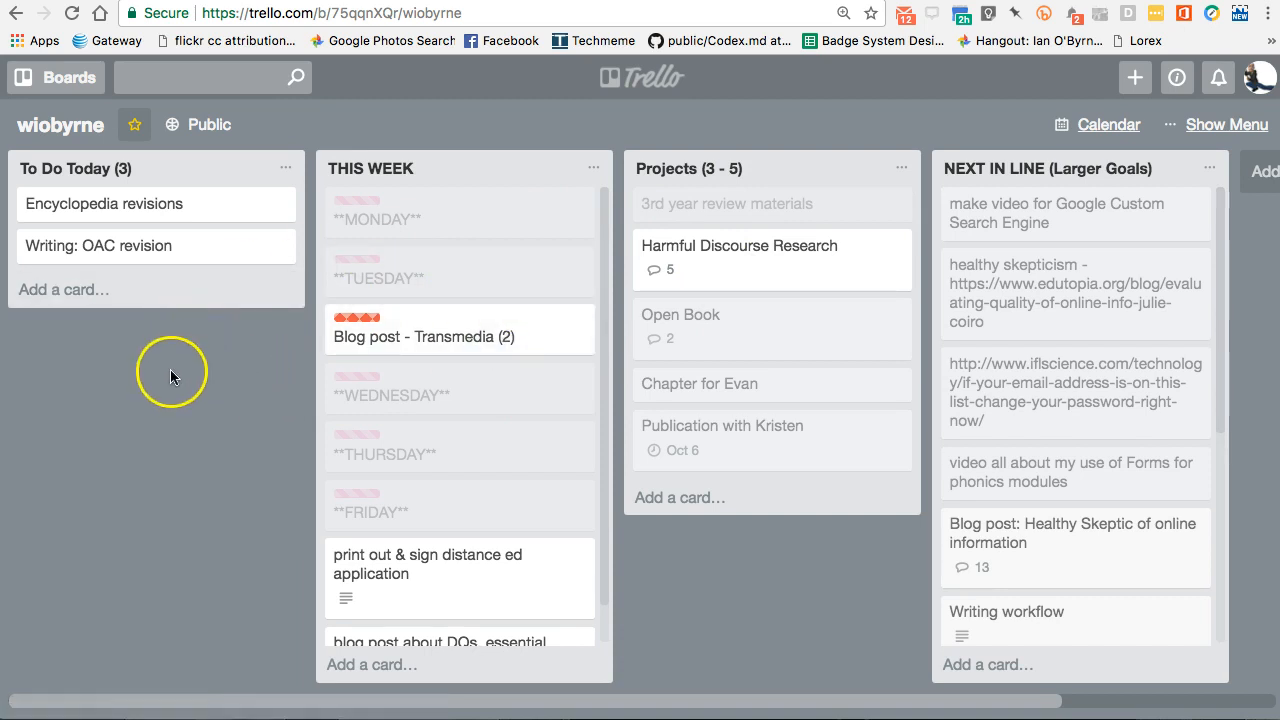
mouse_move(170, 378)
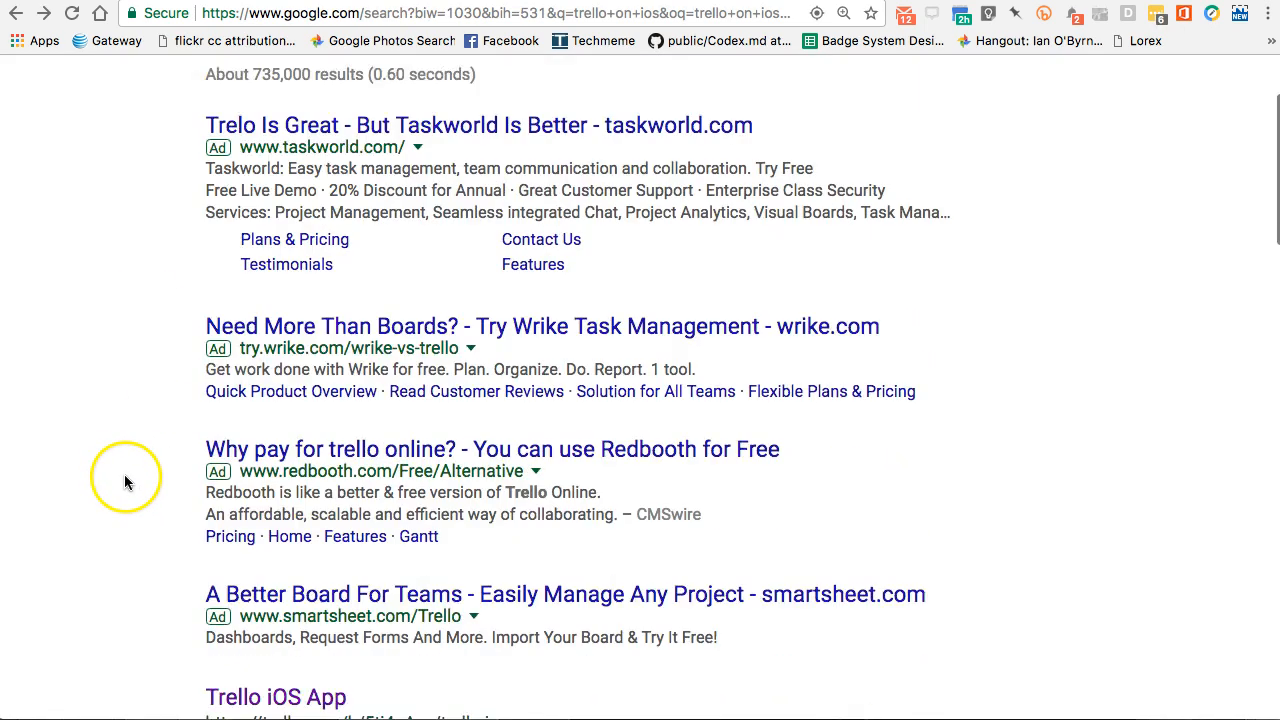
Scroll down through the Google results about Trello on iOS.
scroll(down, 3)
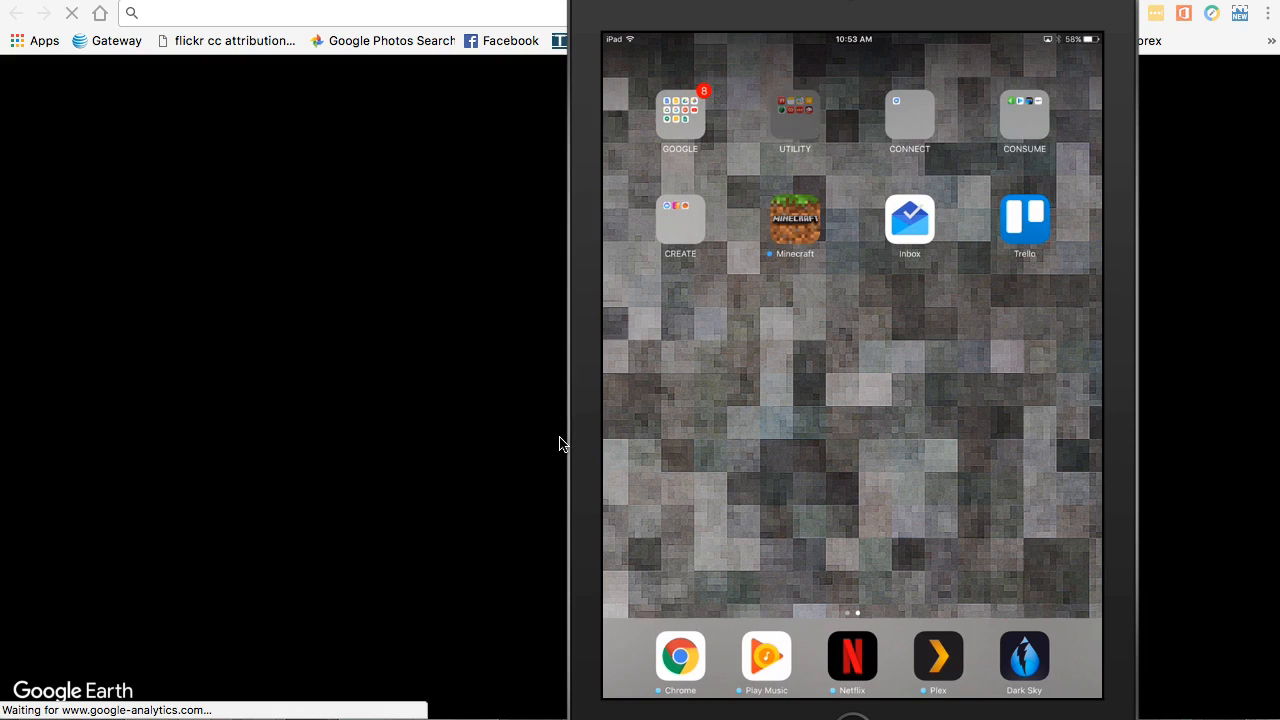
click(794, 113)
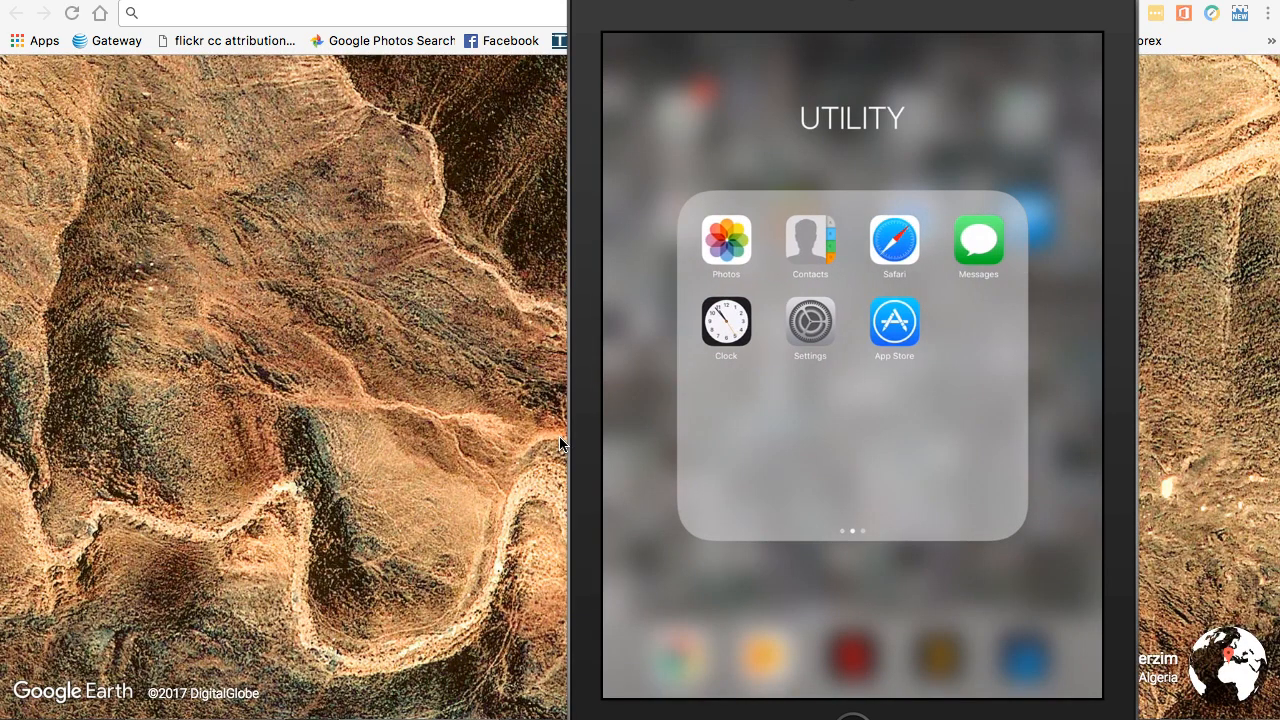
click(893, 320)
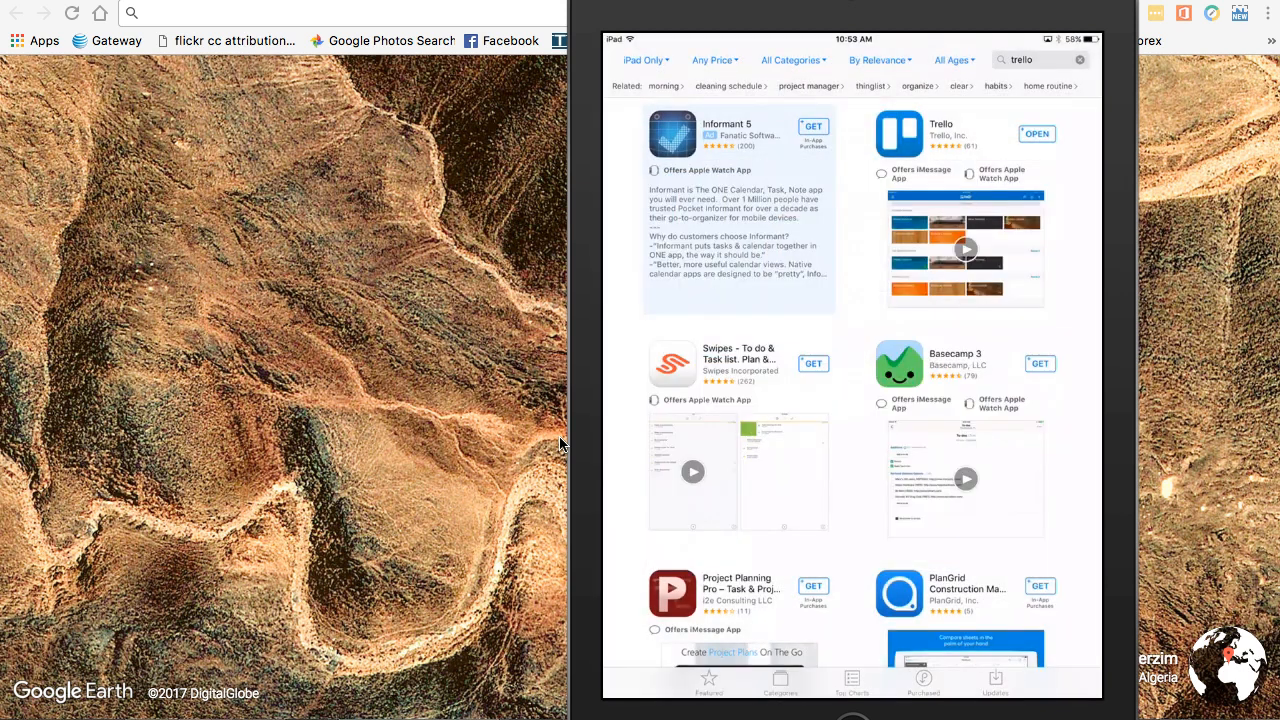
key(home)
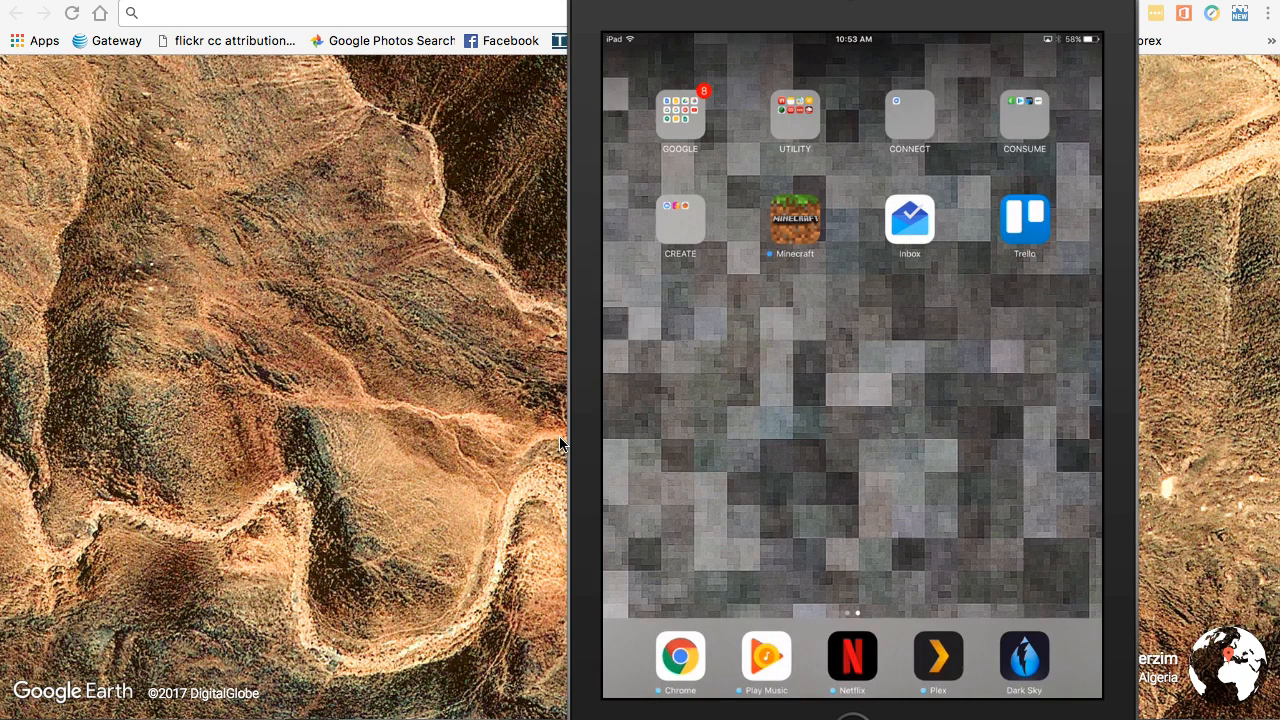
Launch Trello on the iPad and scroll across the wiobyrne board.
click(1024, 220)
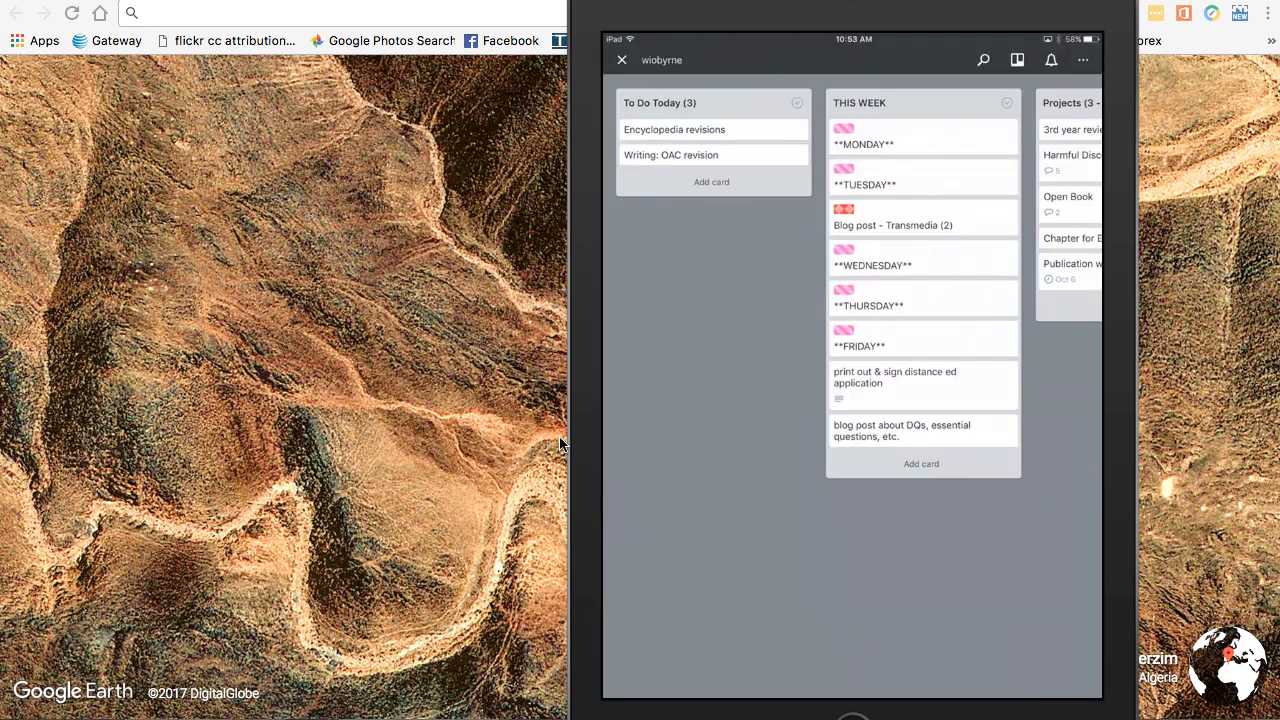
scroll(left, 3)
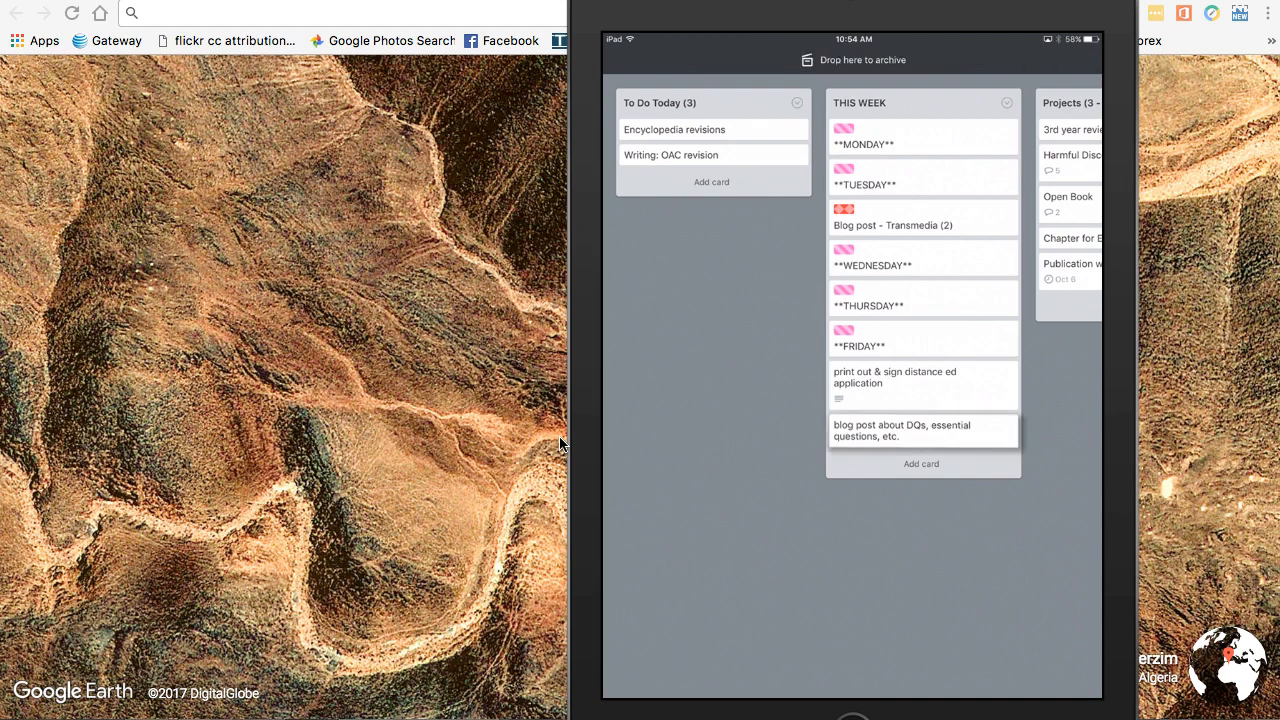
Drag 'blog post about DQs' into To Do Today and 'Writing workflow' into THIS WEEK.
drag(921, 430, 720, 365)
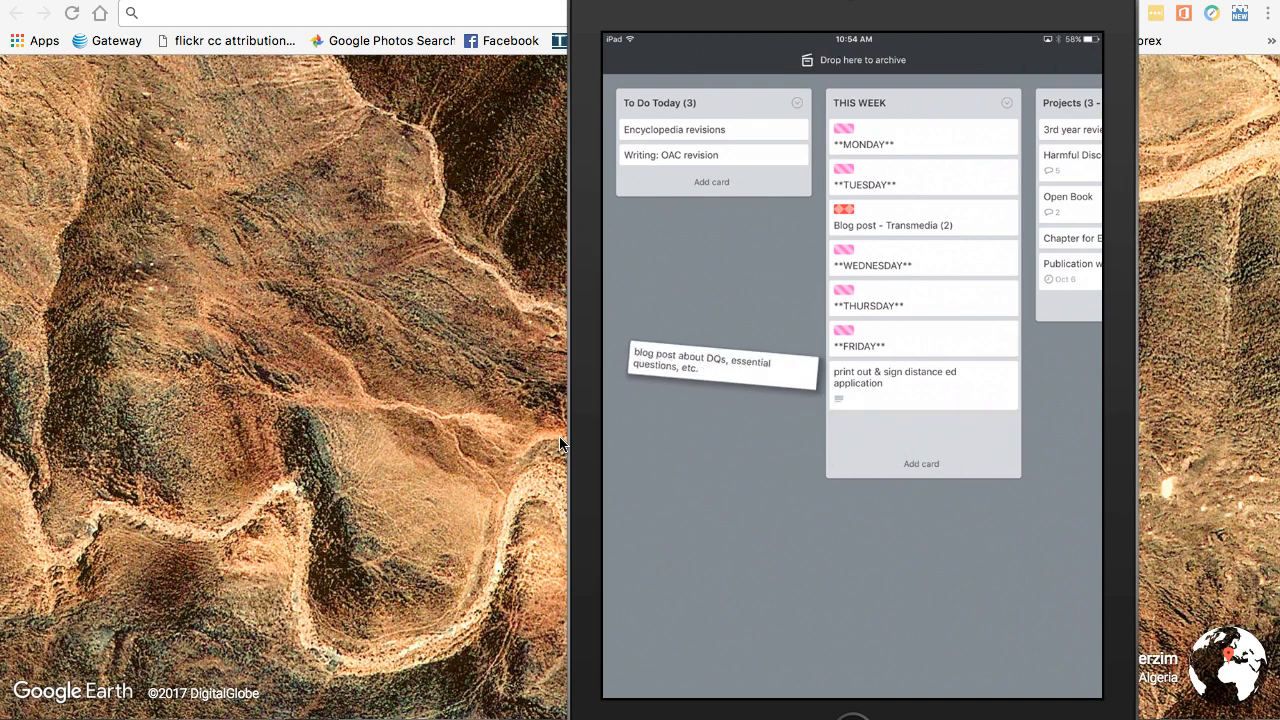
drag(720, 365, 712, 155)
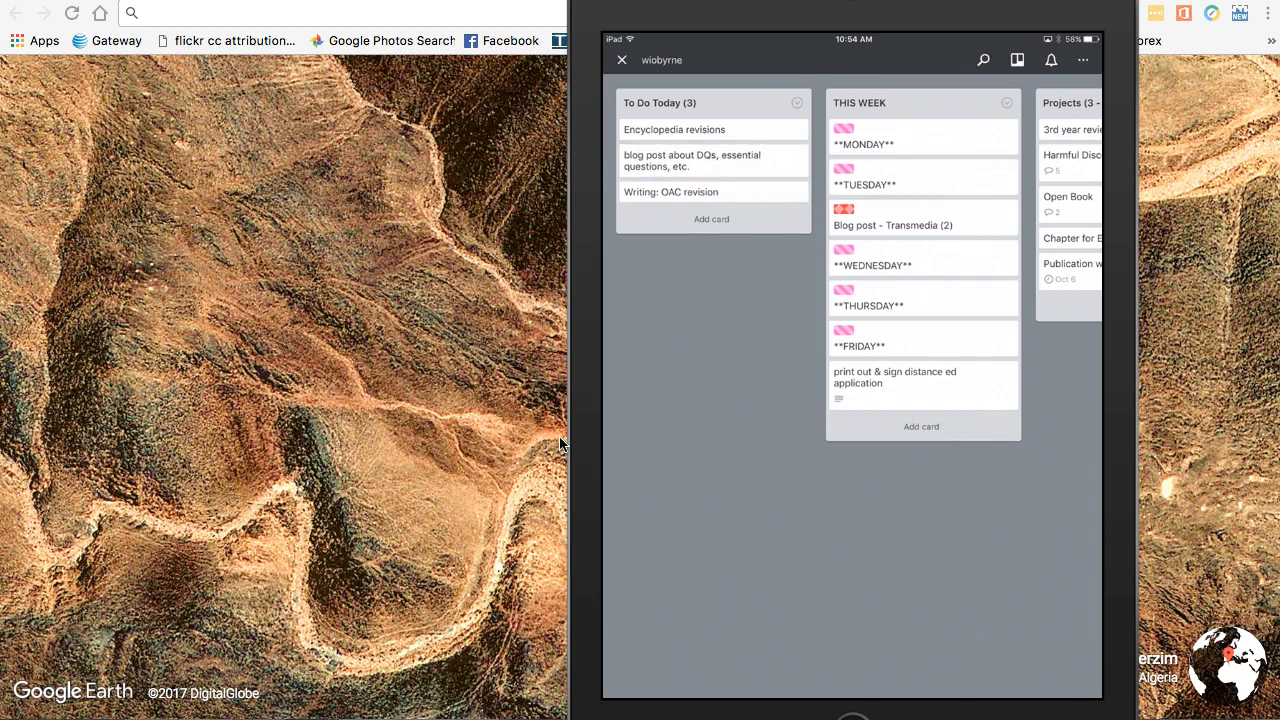
drag(674, 129, 690, 170)
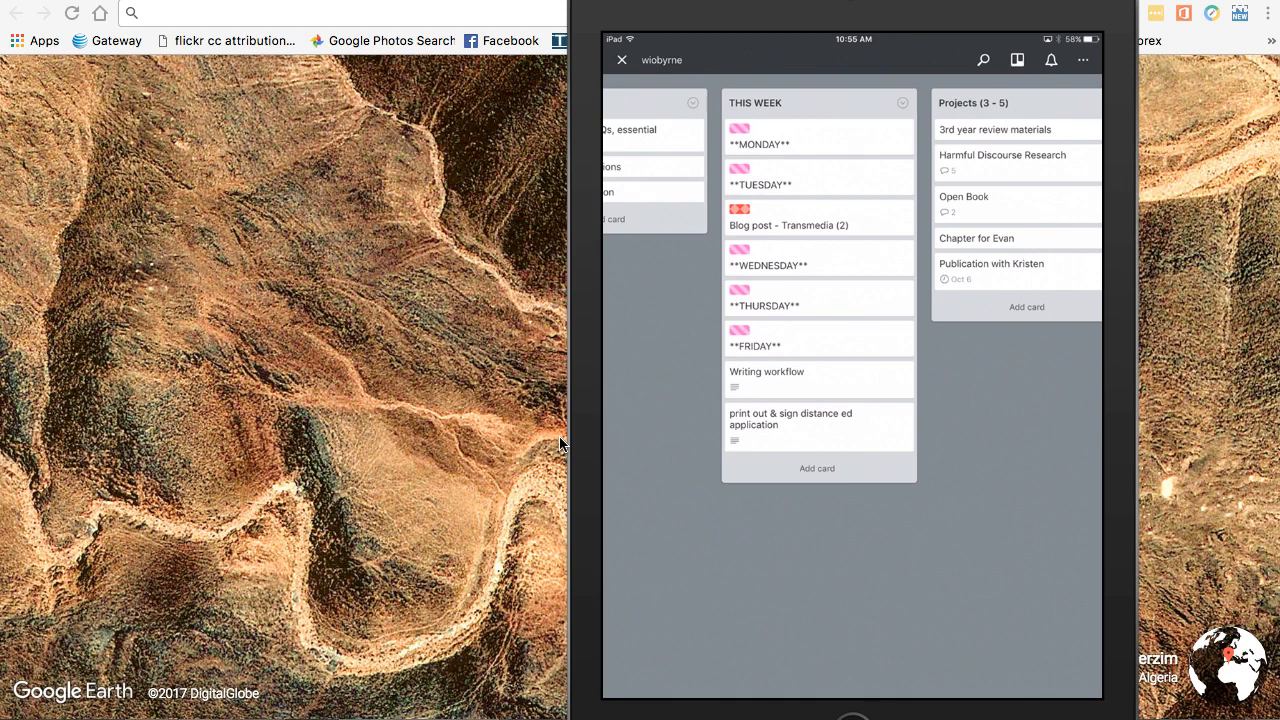
Review the Writing workflow card's description without editing, then close the card.
click(766, 379)
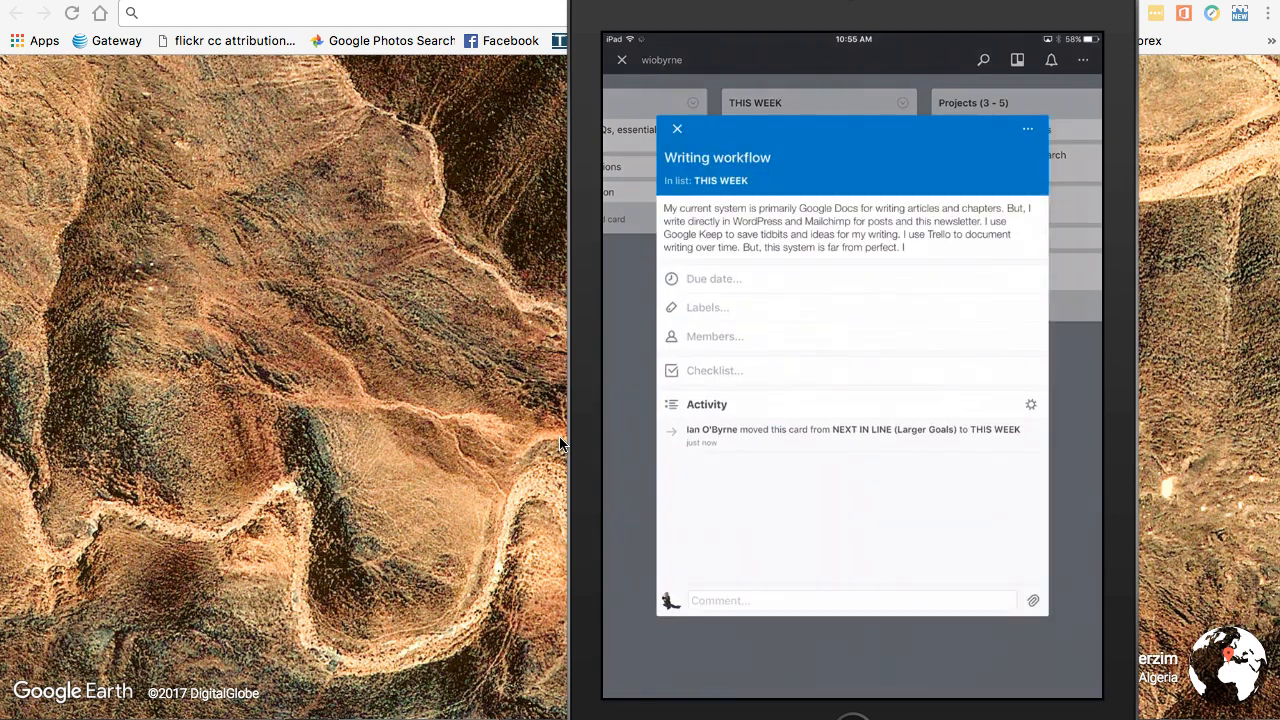
click(850, 227)
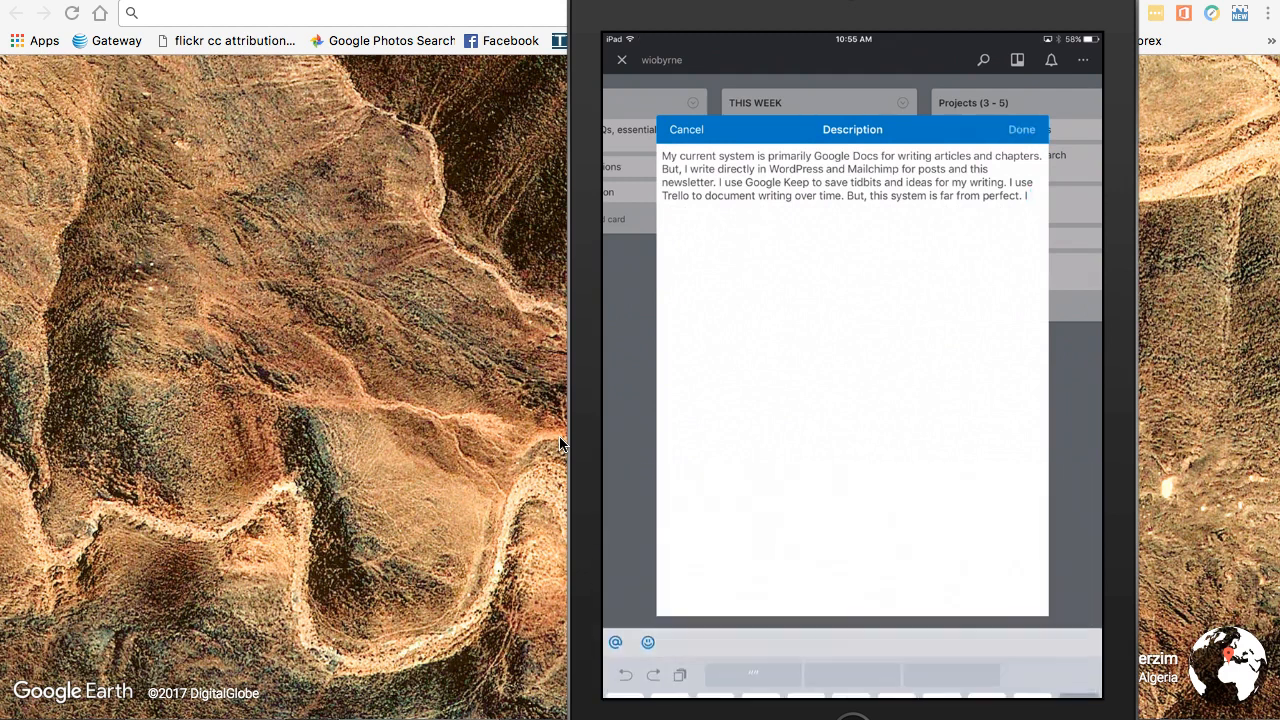
click(1021, 129)
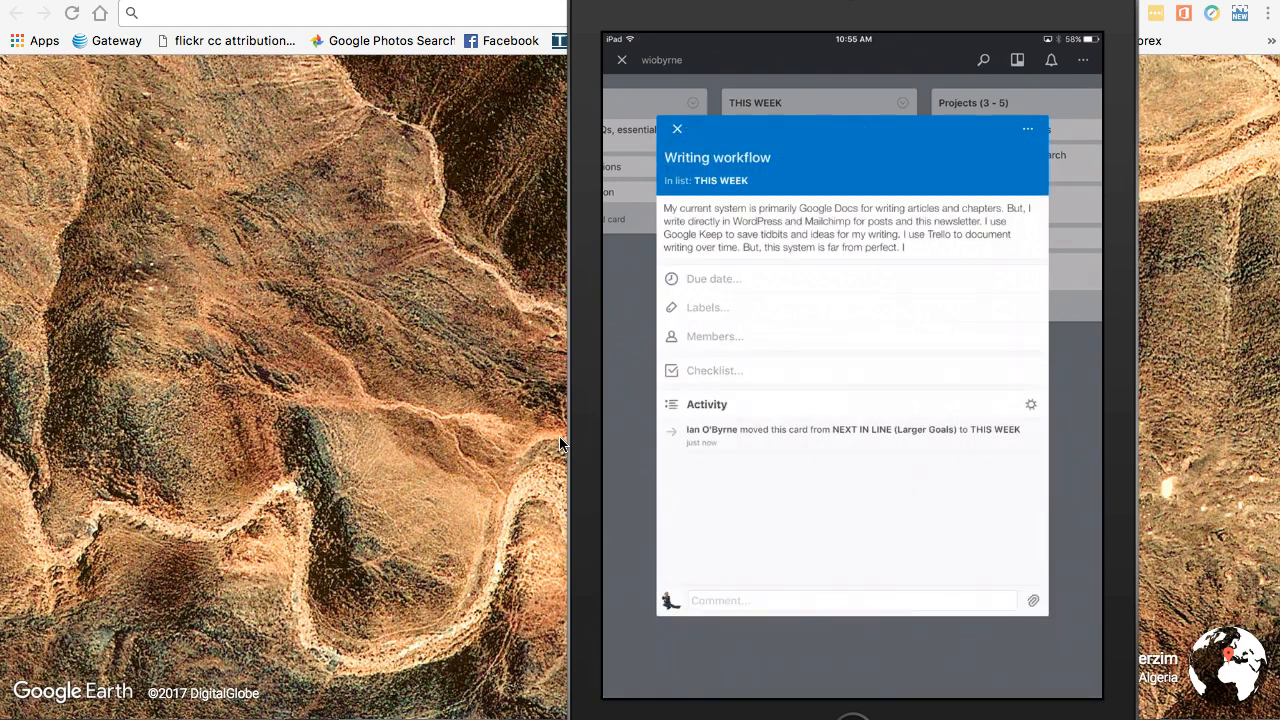
click(677, 129)
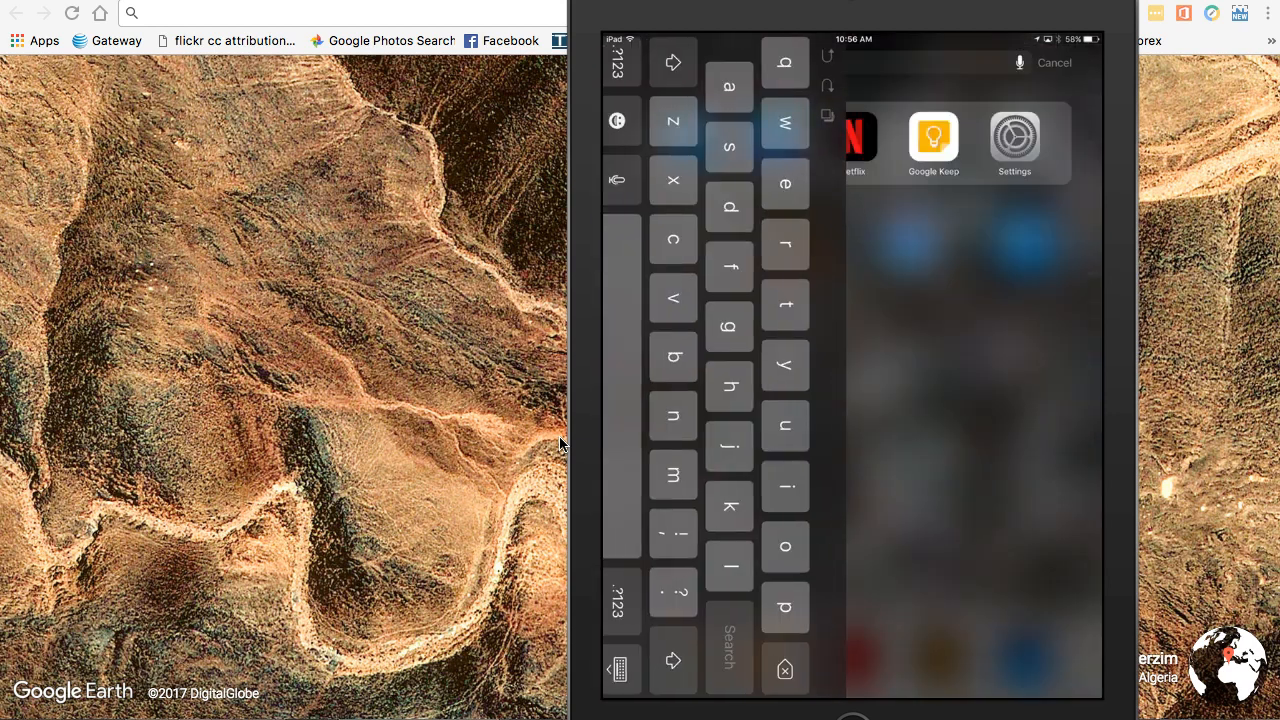
Dismiss the iPad Spotlight search screen.
click(932, 135)
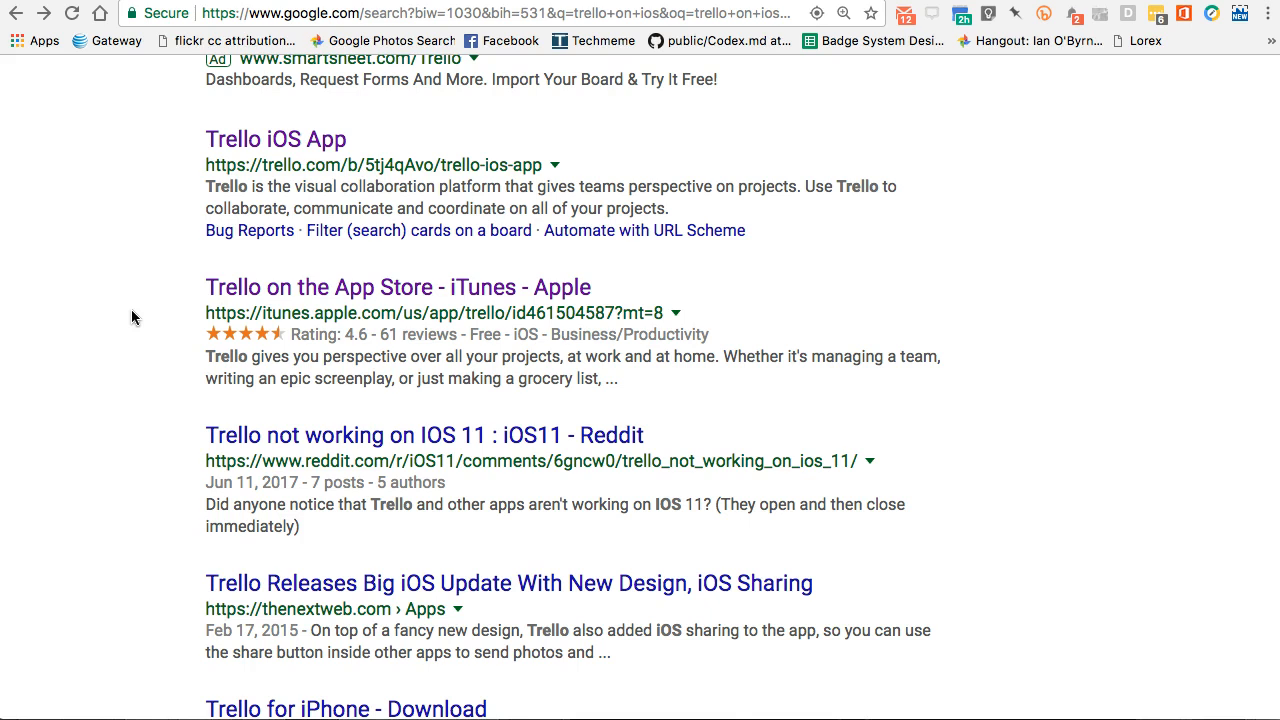
mouse_move(120, 327)
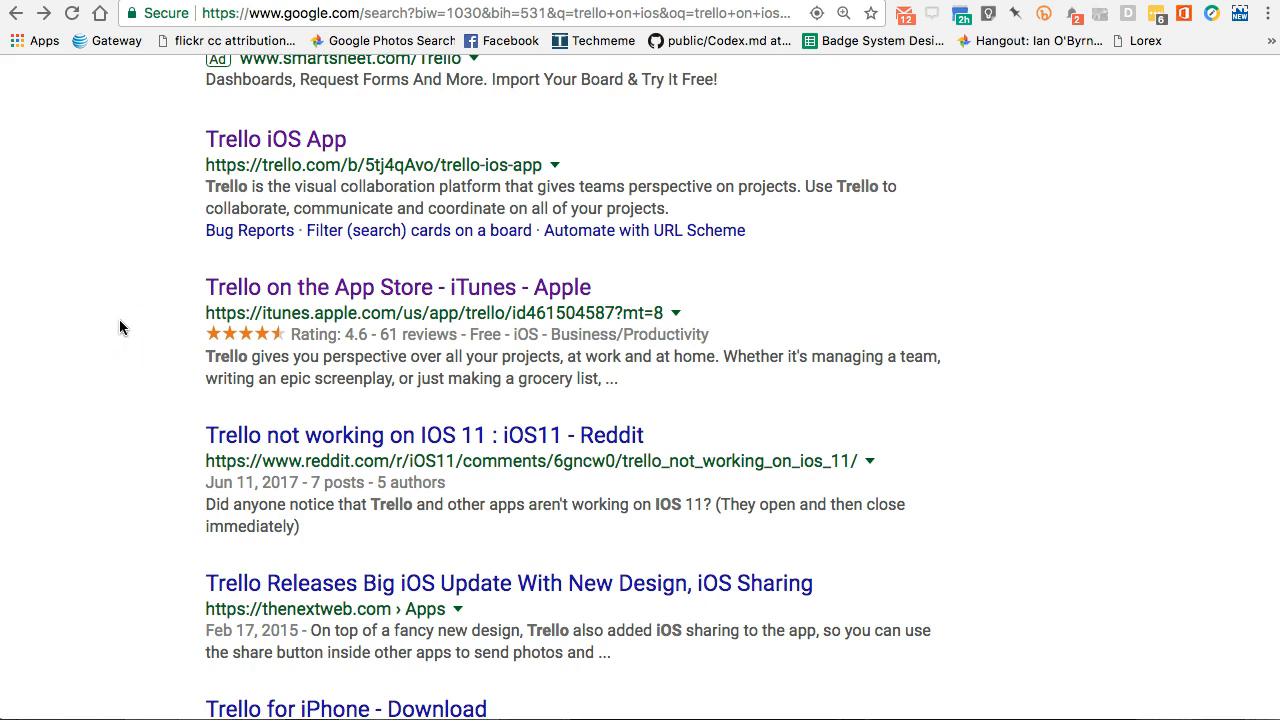